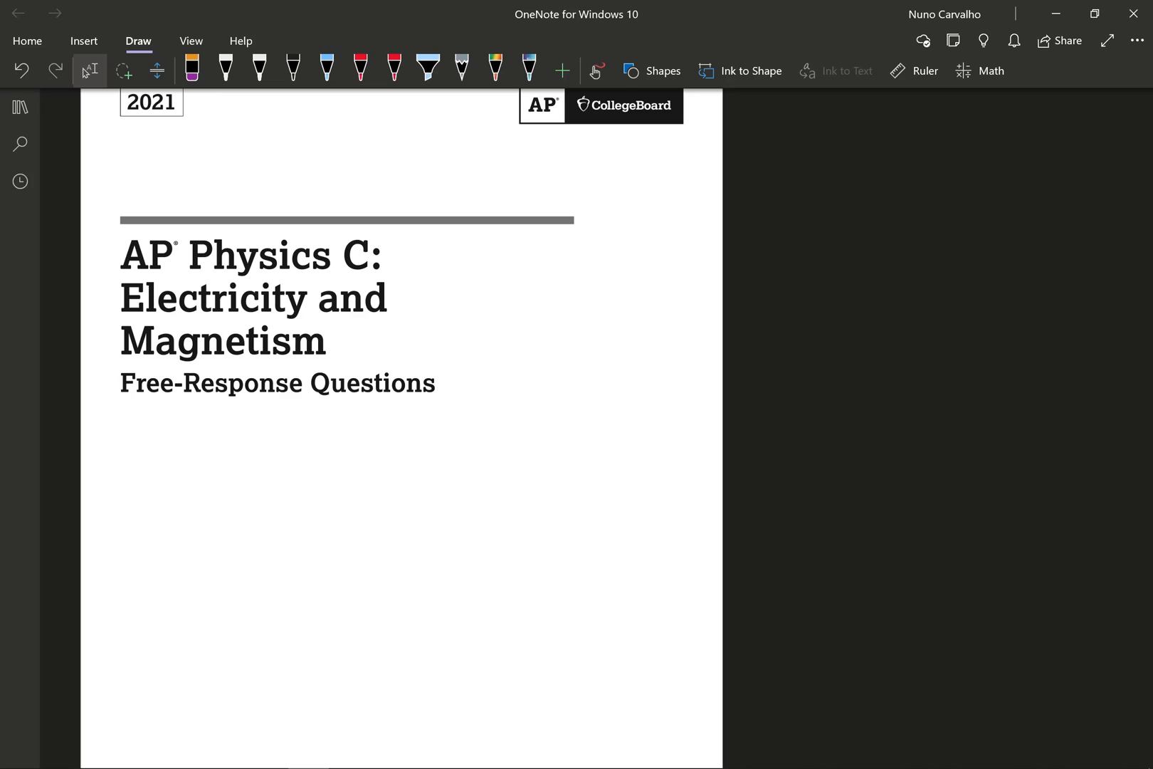
pyautogui.scroll(-3)
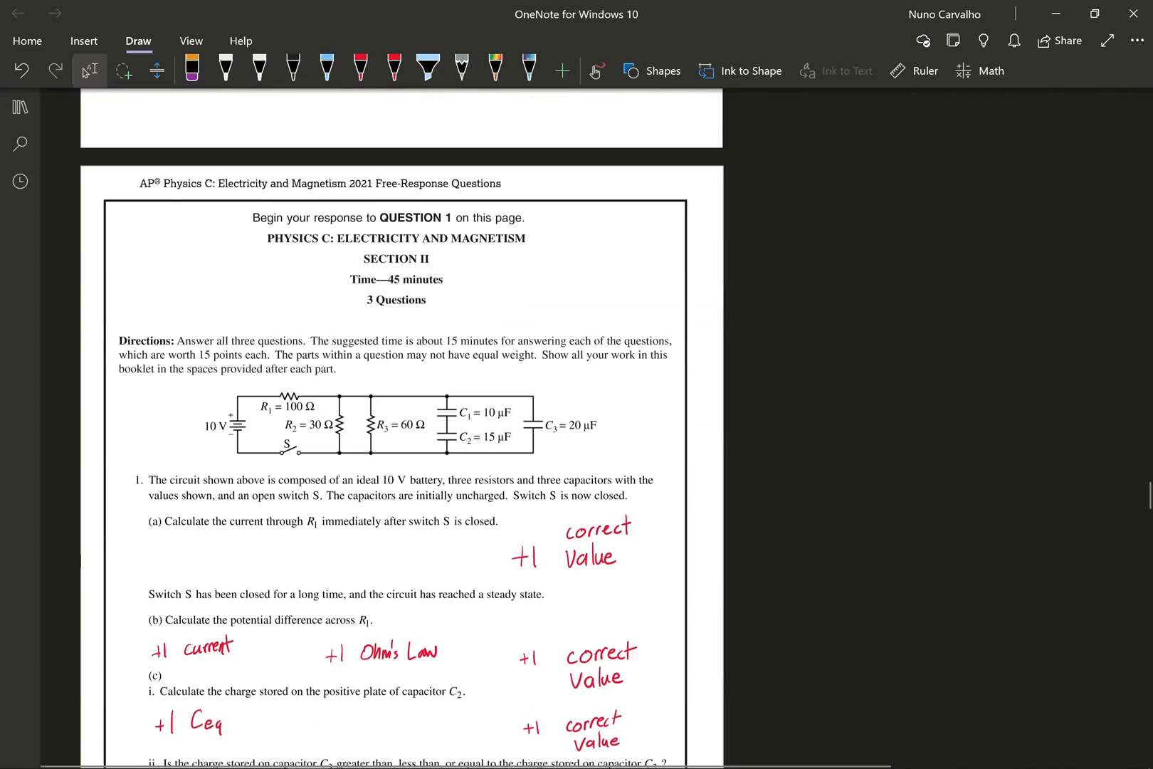
pyautogui.scroll(-3)
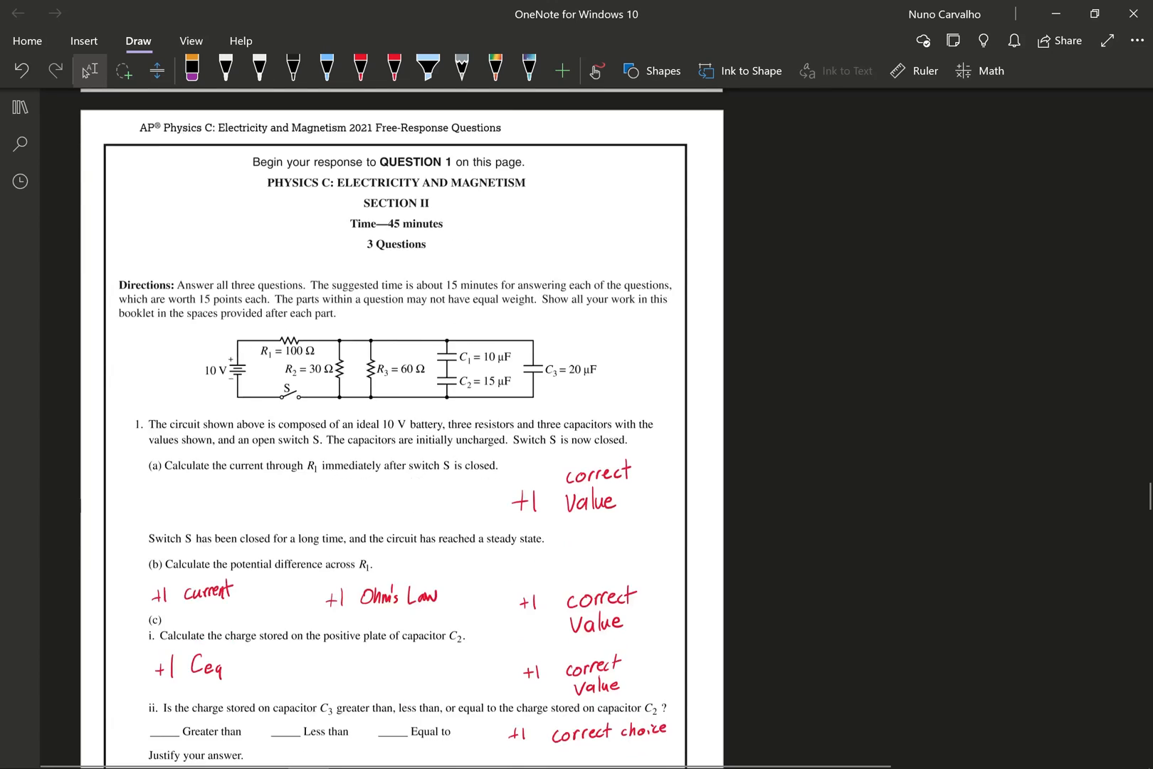
pyautogui.scroll(-3)
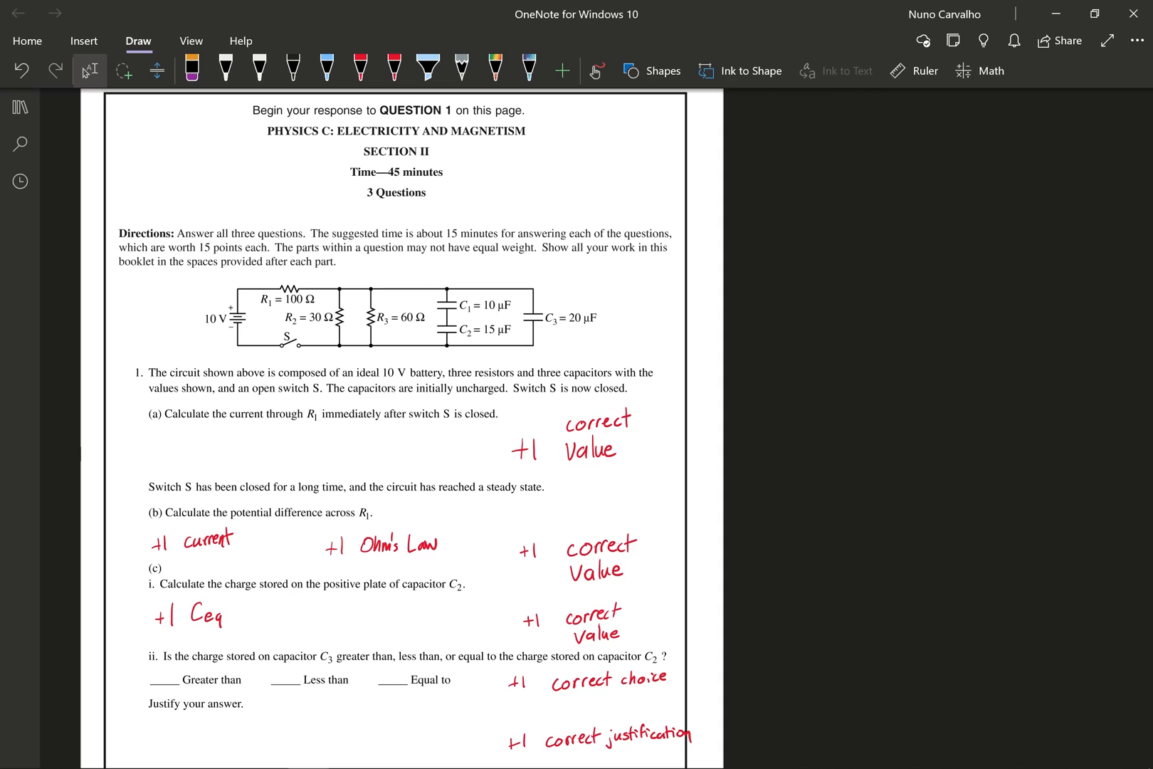
pyautogui.scroll(-3)
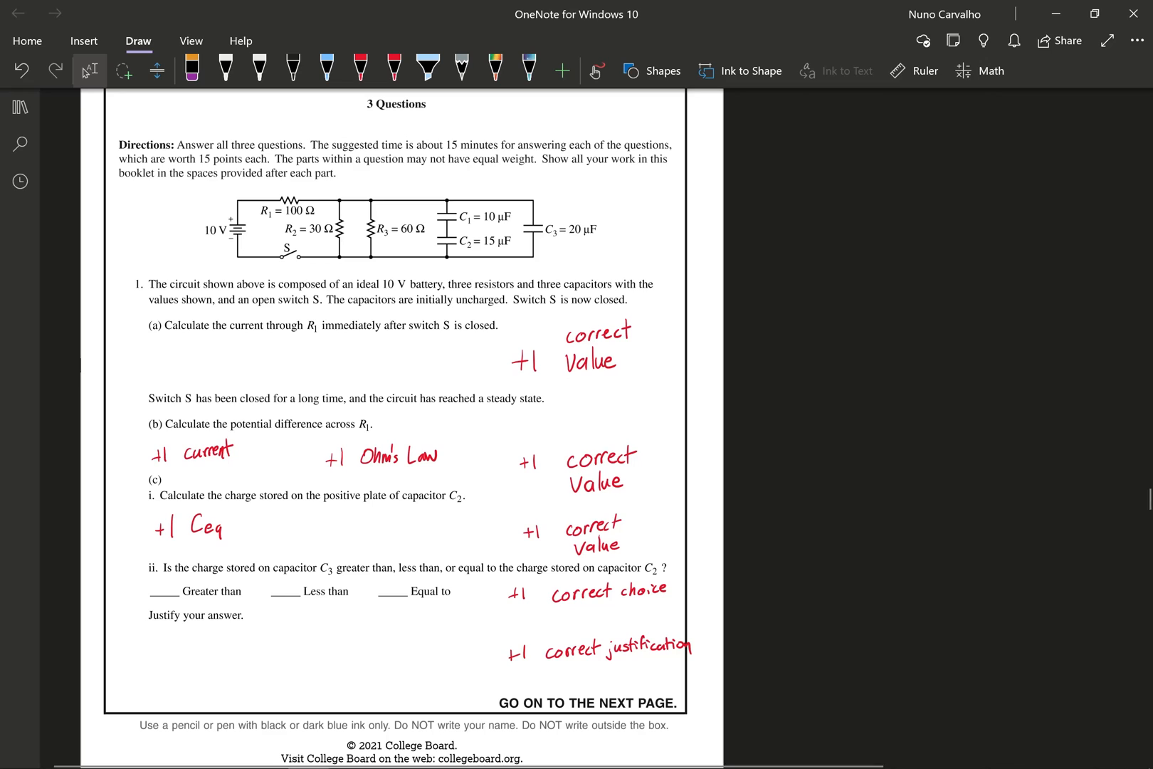
pyautogui.scroll(-3)
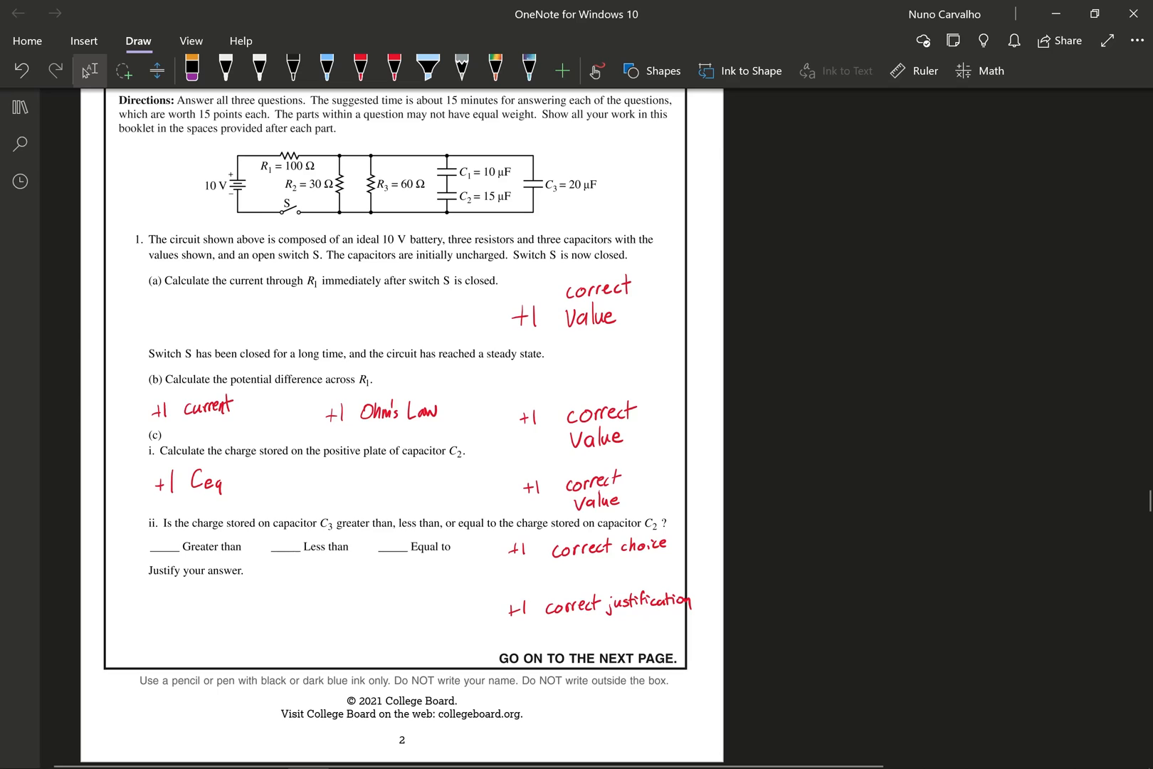
pyautogui.scroll(-3)
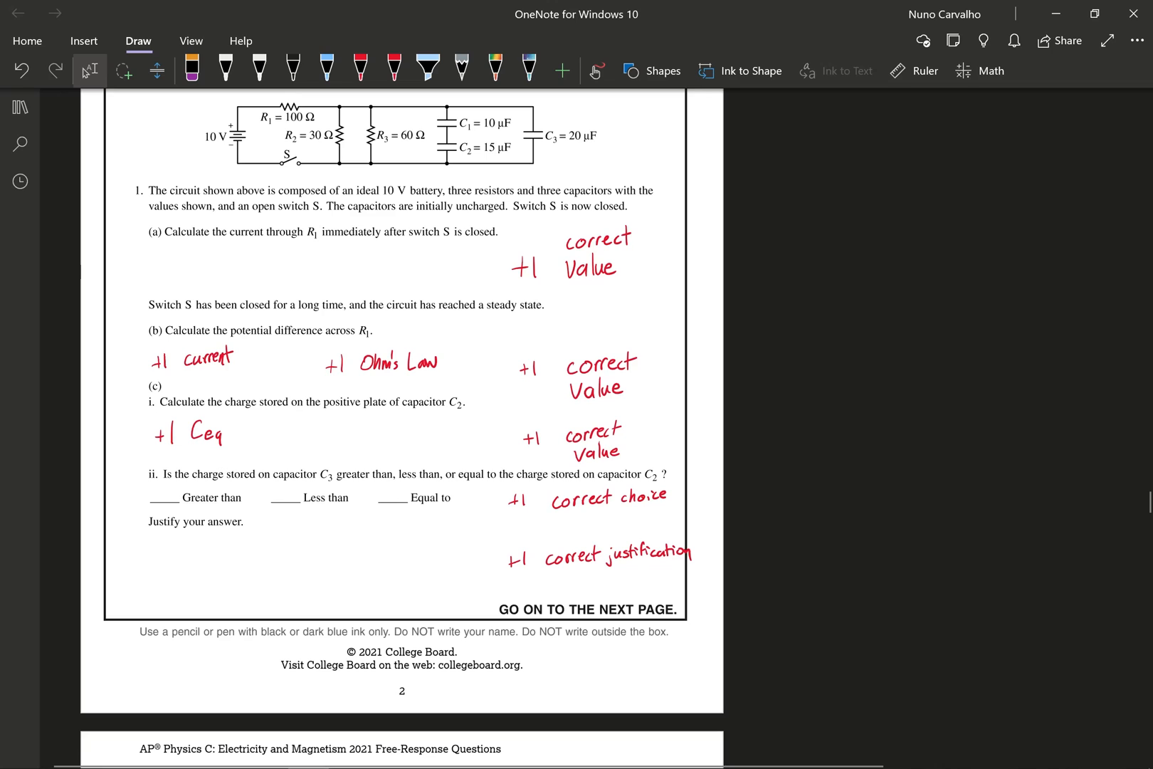
pyautogui.scroll(-3)
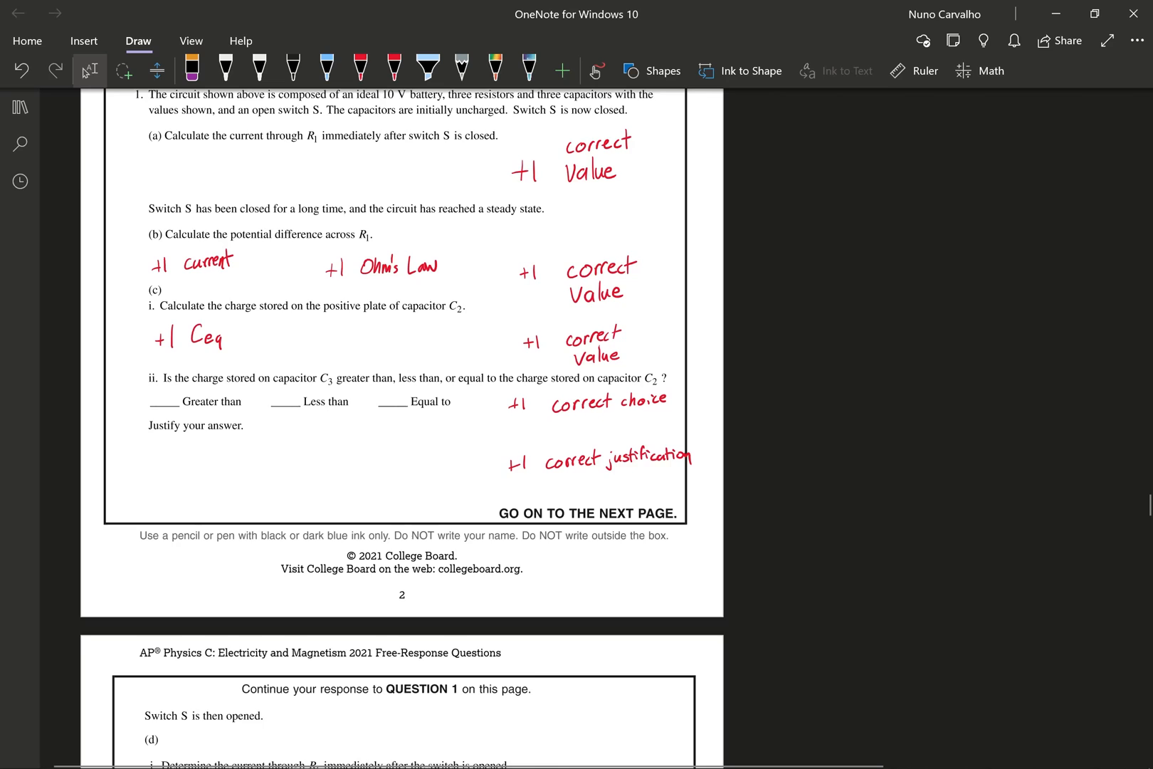
pyautogui.scroll(-3)
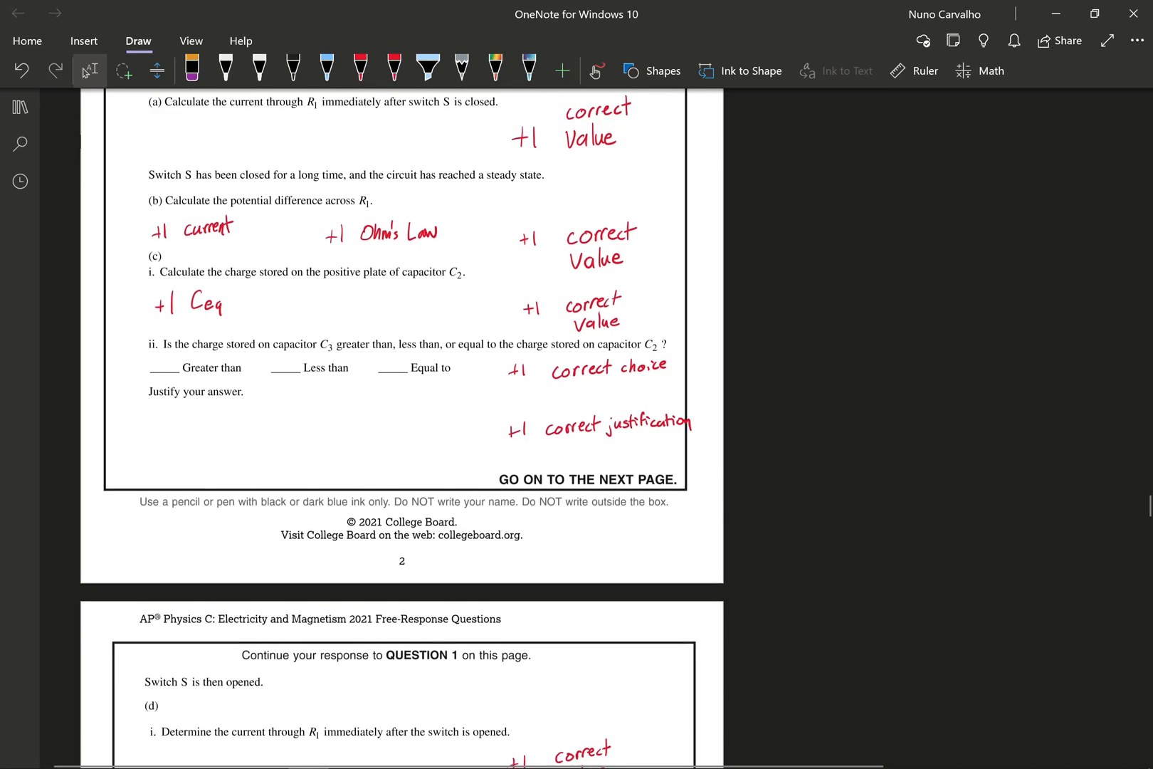
pyautogui.scroll(-3)
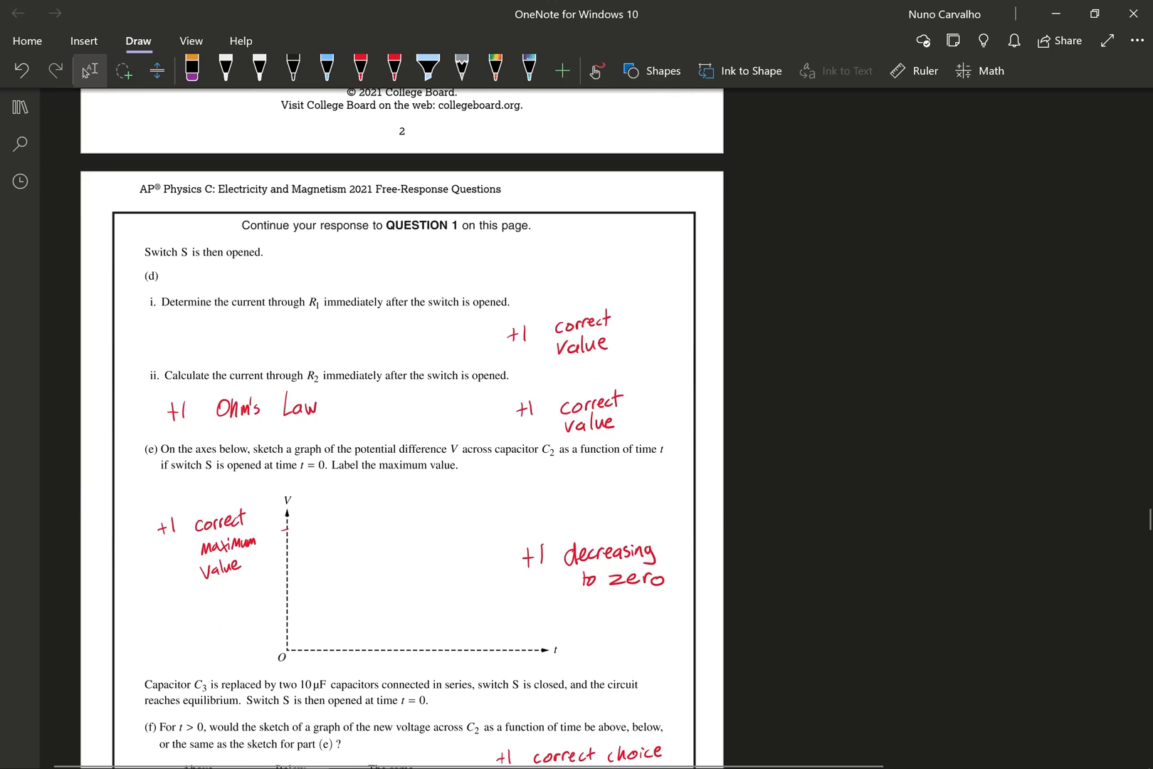
pyautogui.scroll(-3)
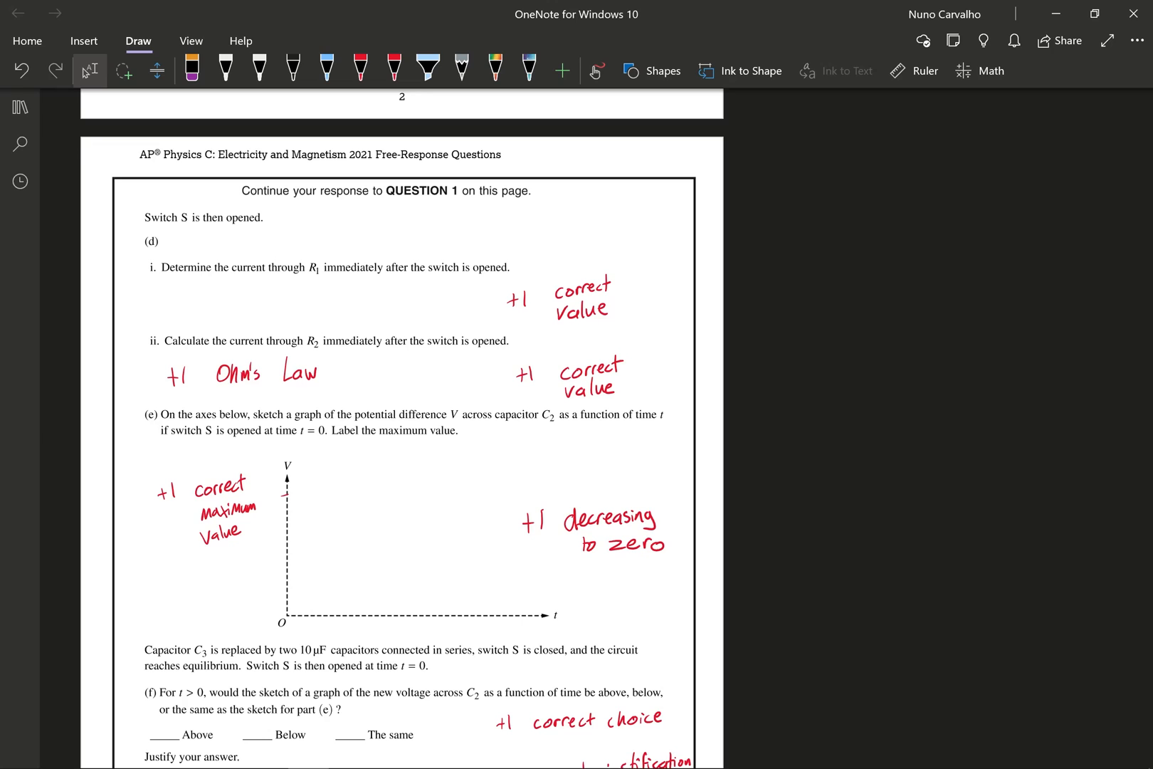
pyautogui.scroll(-3)
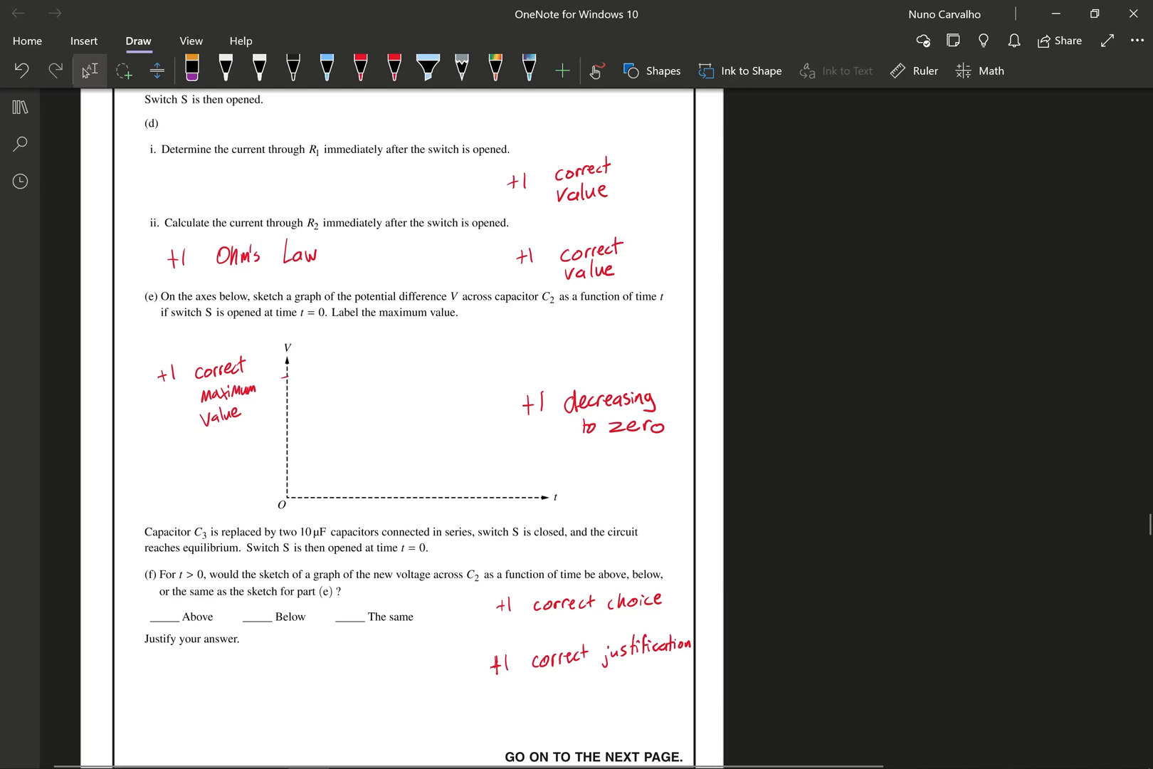
pyautogui.scroll(-3)
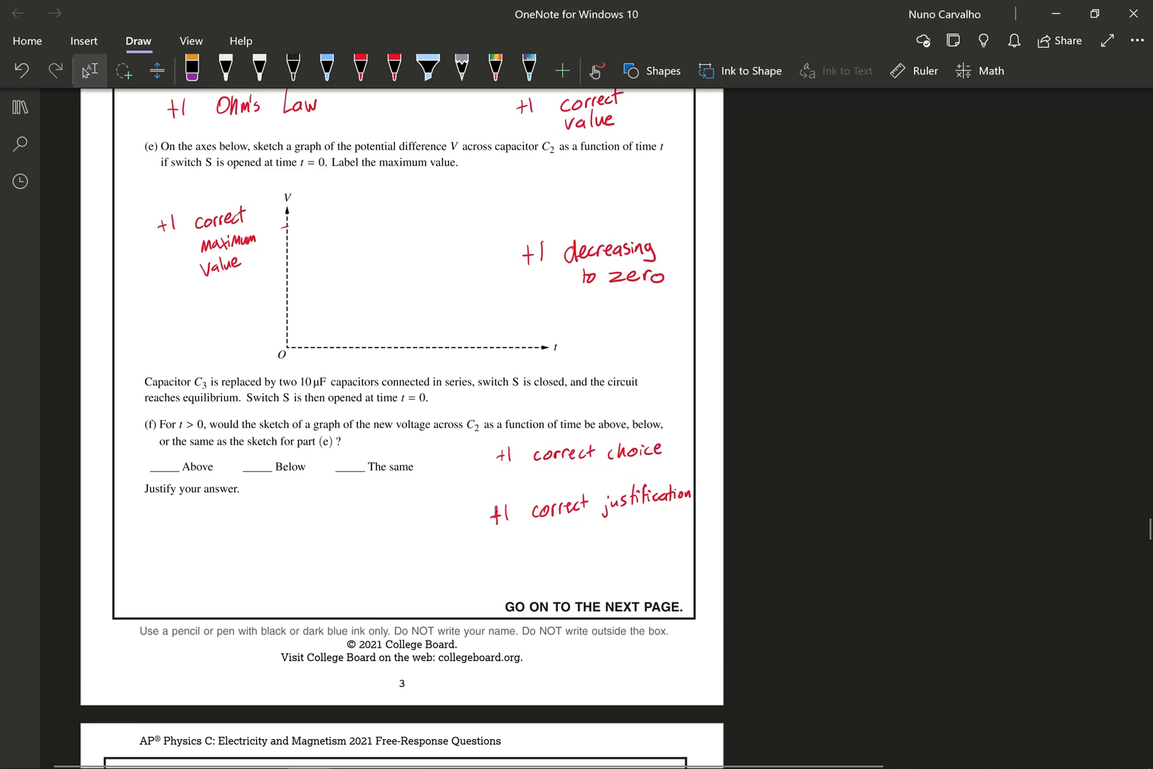
pyautogui.scroll(-3)
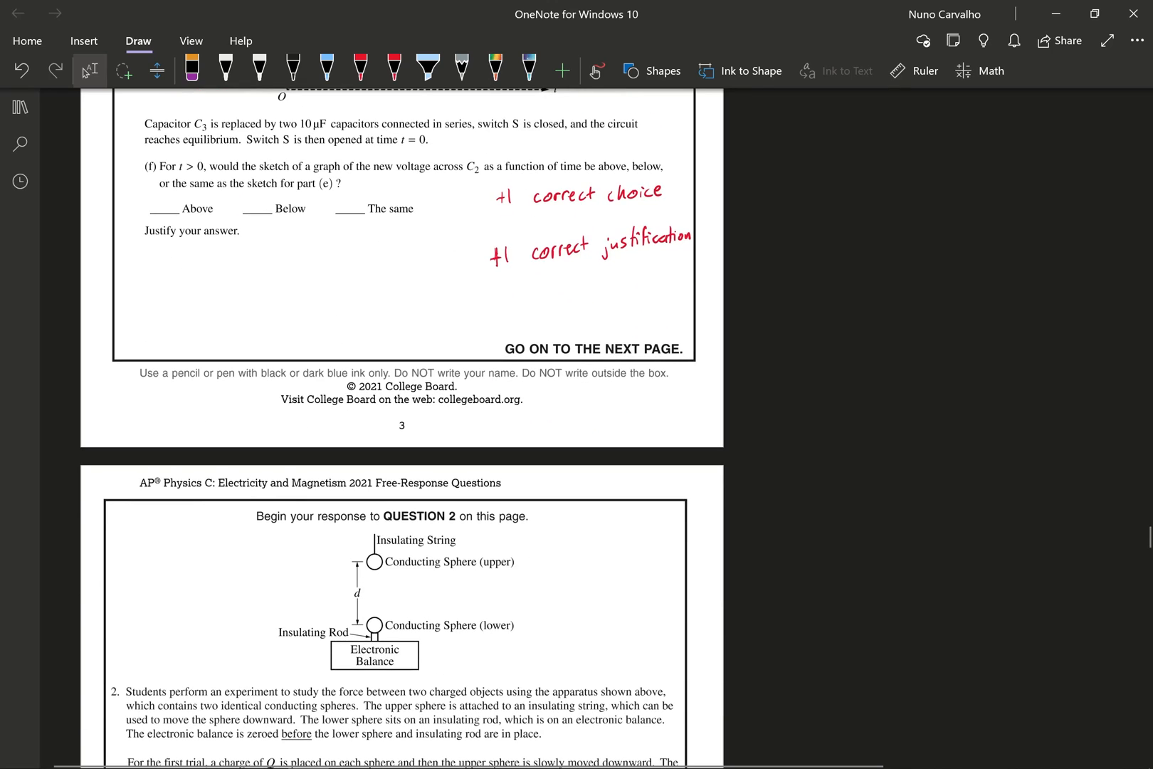
pyautogui.scroll(-3)
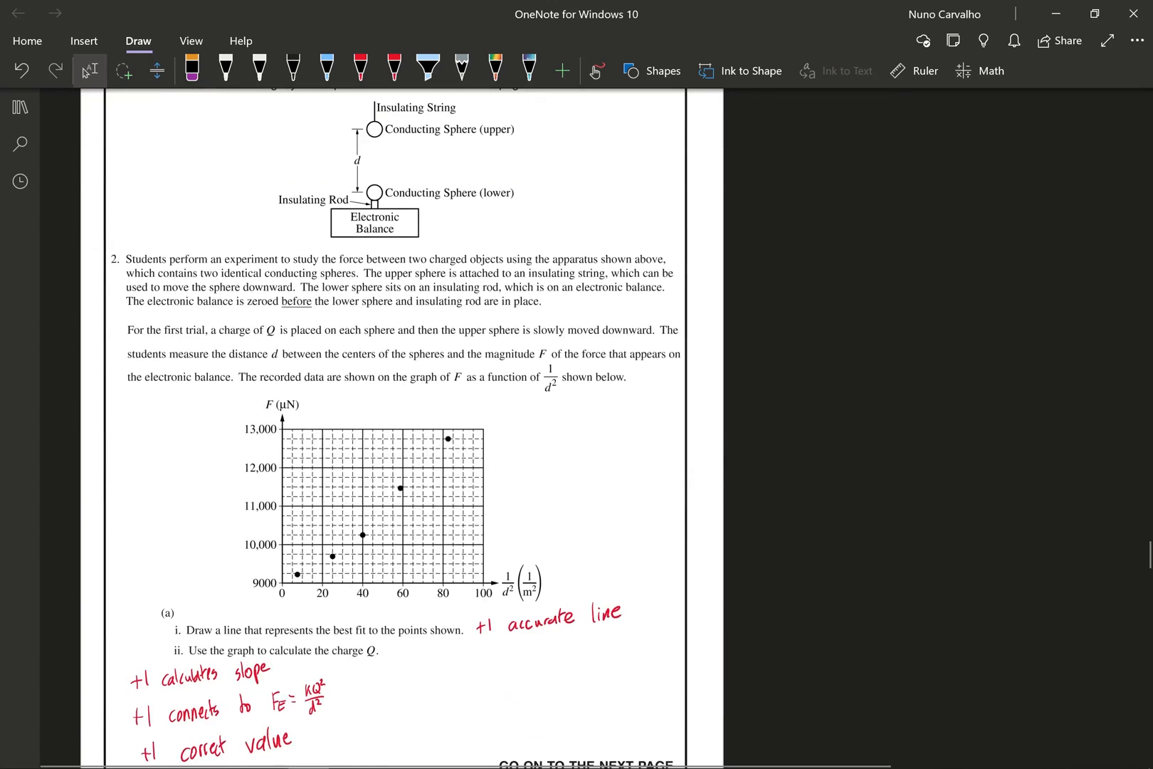
pyautogui.scroll(-3)
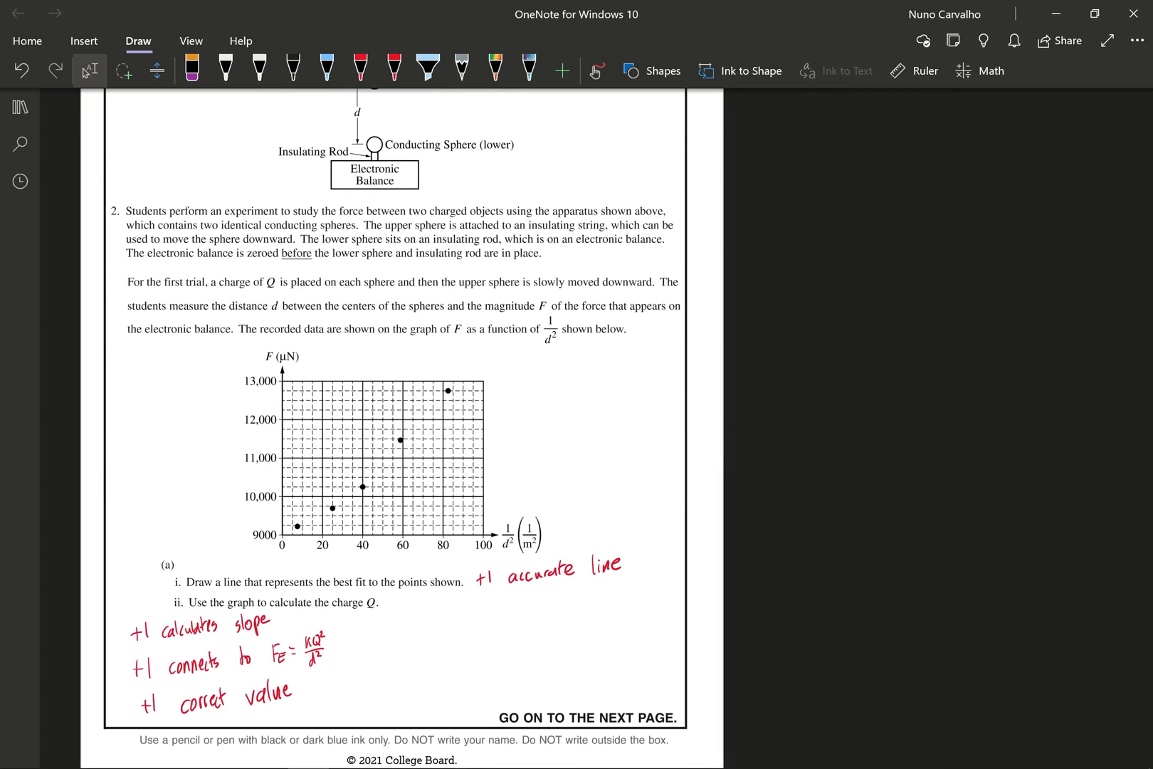
pyautogui.scroll(-3)
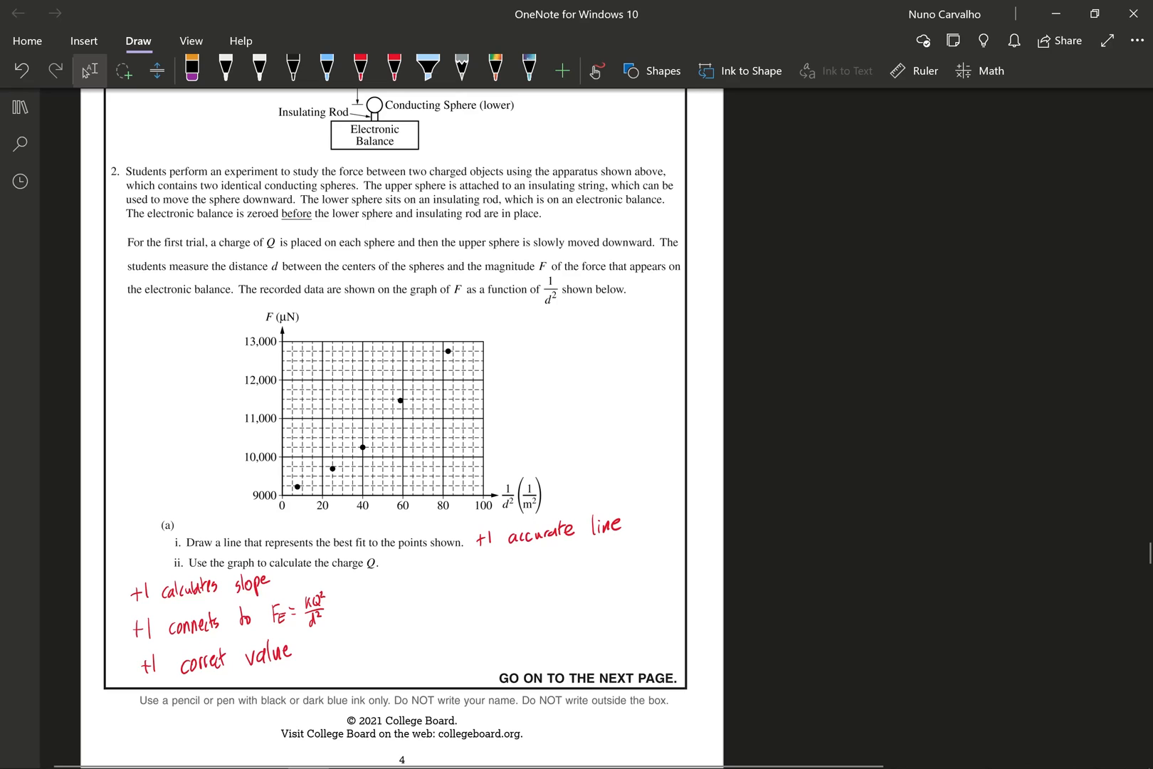
pyautogui.scroll(-3)
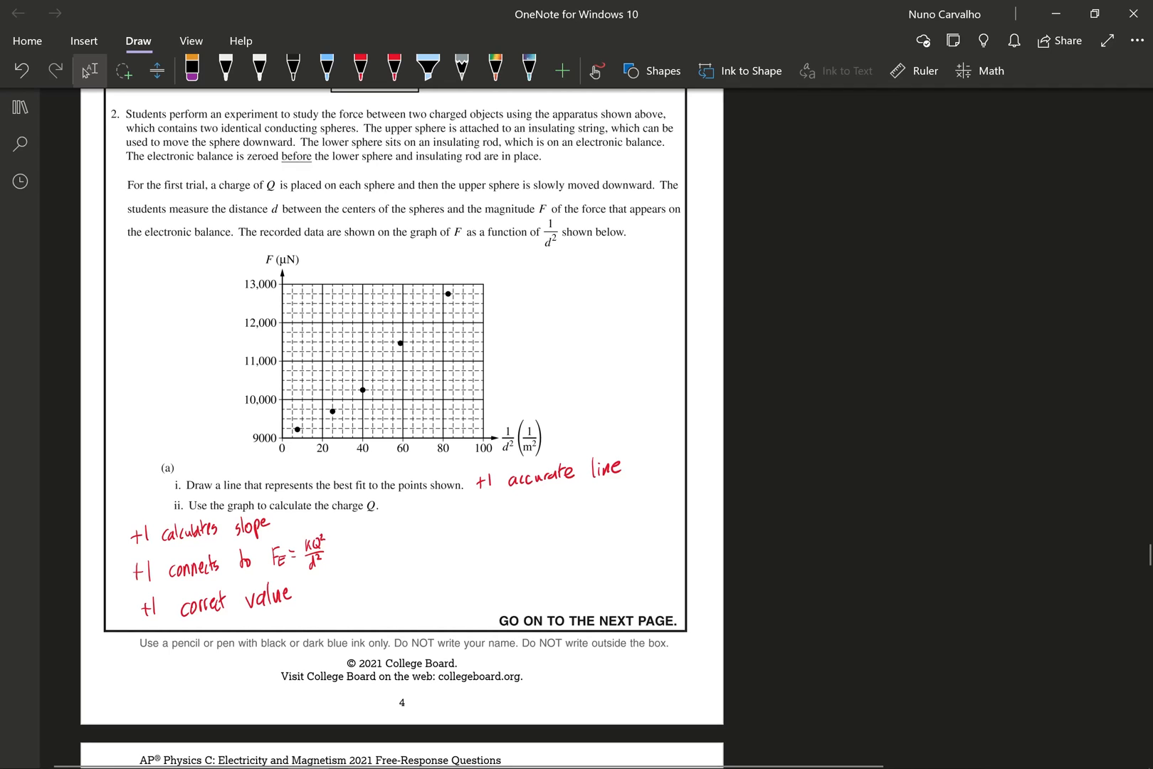
pyautogui.scroll(-3)
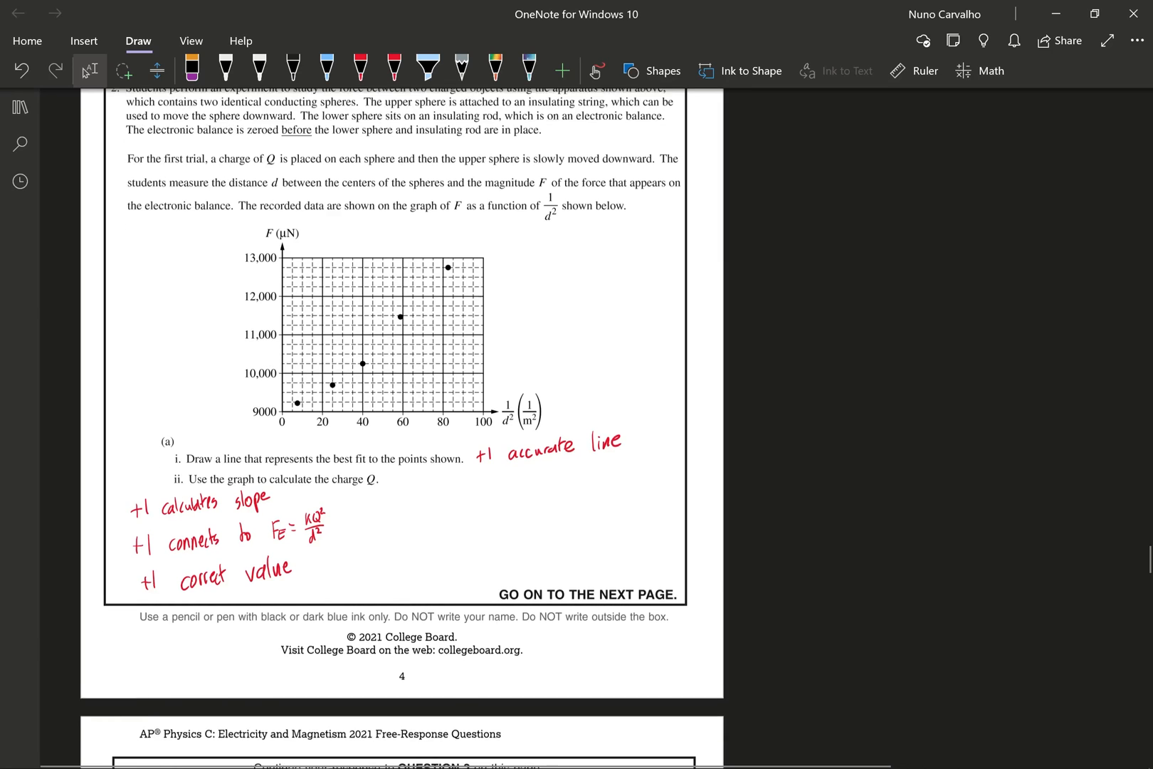
pyautogui.scroll(-3)
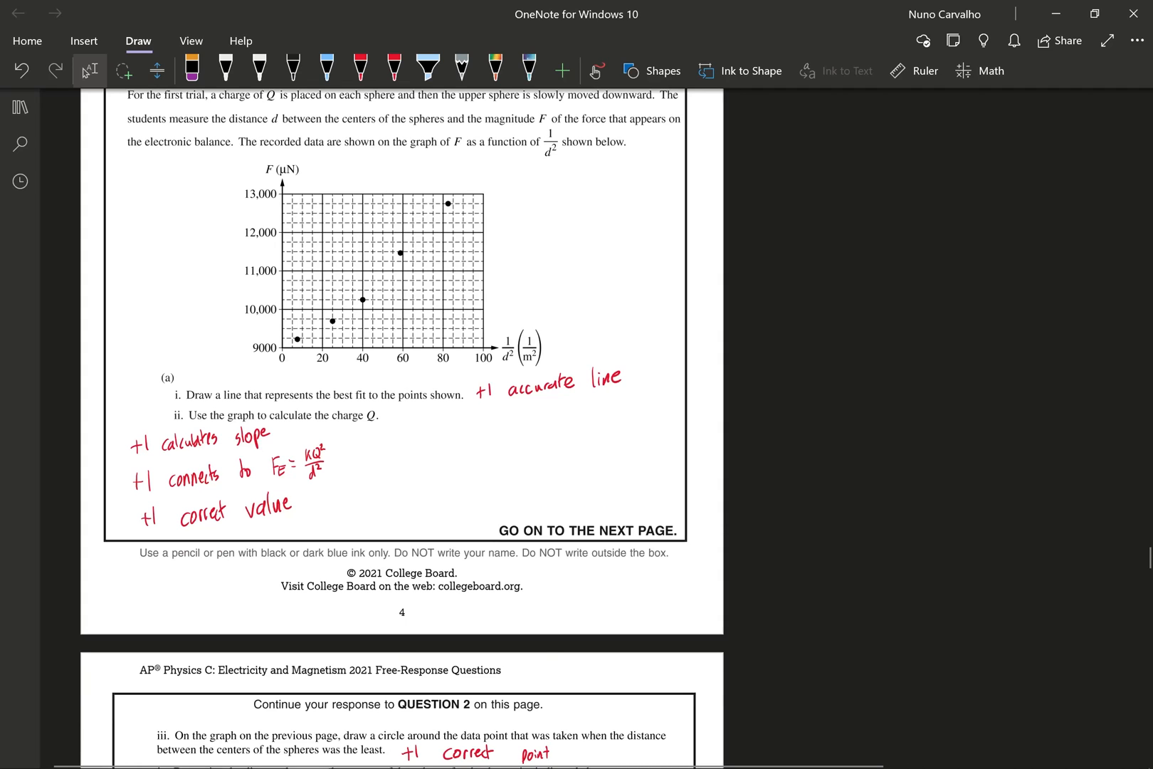
pyautogui.scroll(-3)
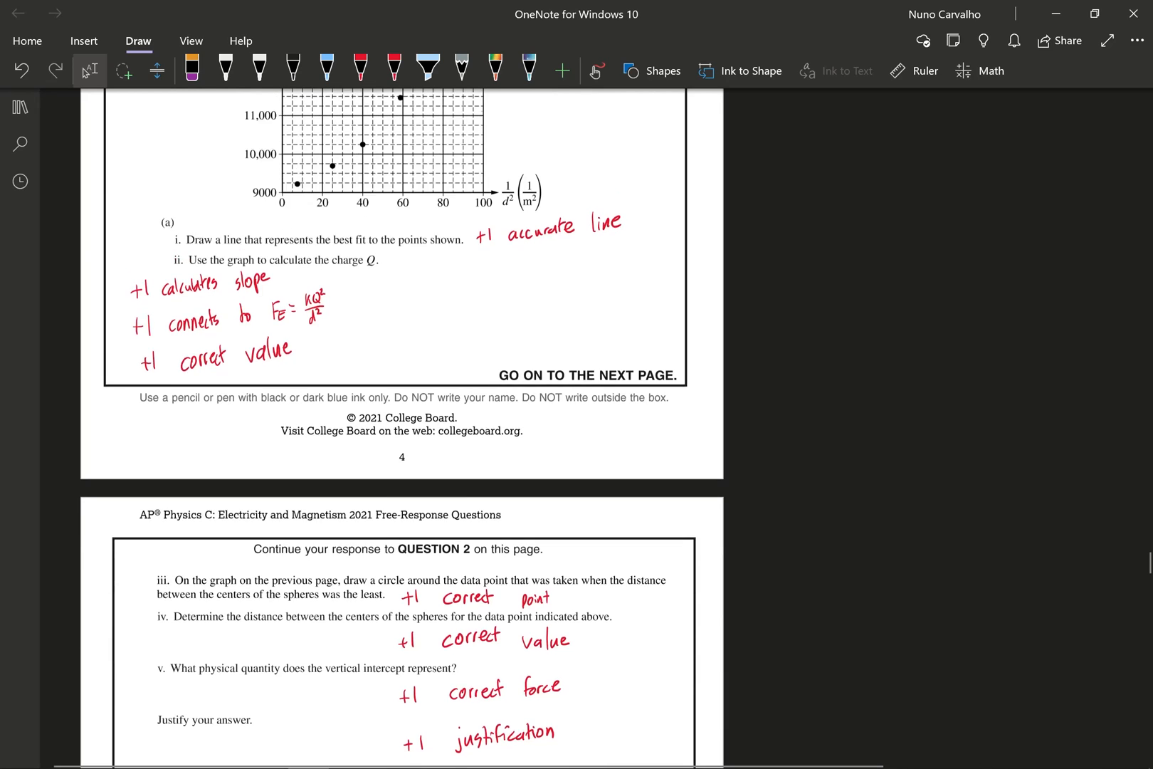
pyautogui.scroll(-3)
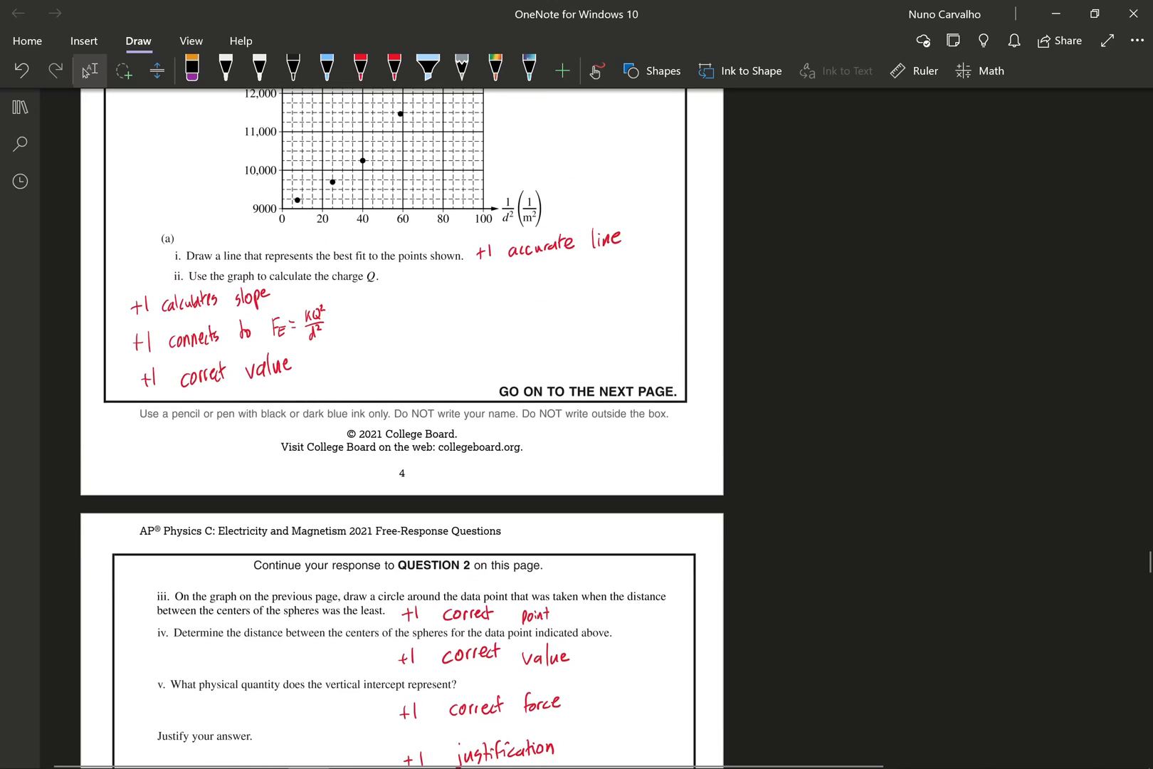
pyautogui.scroll(-3)
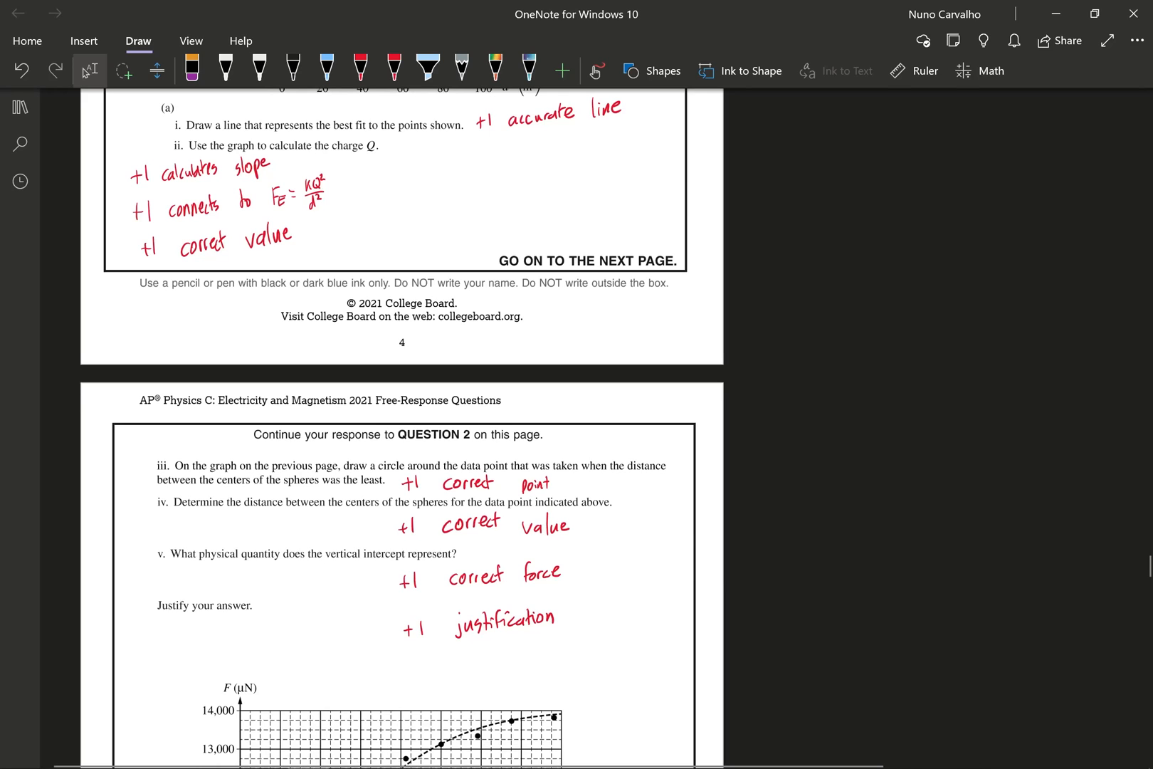
pyautogui.scroll(-3)
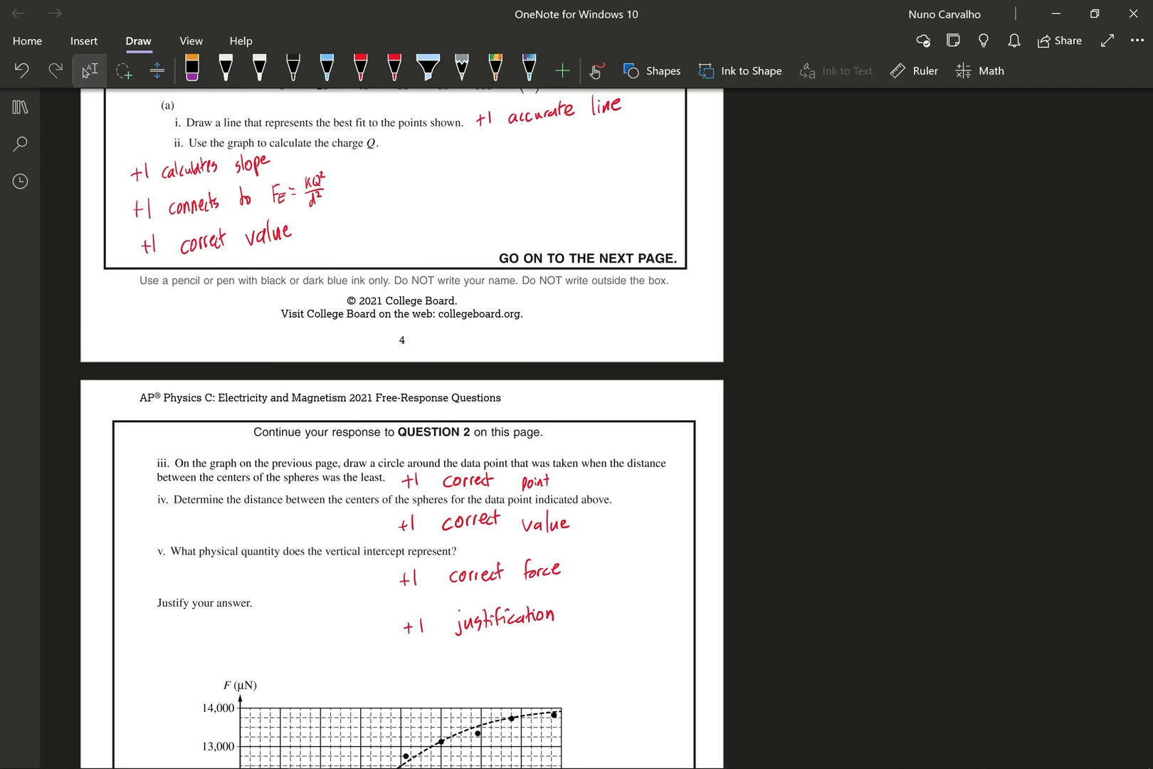
pyautogui.scroll(-3)
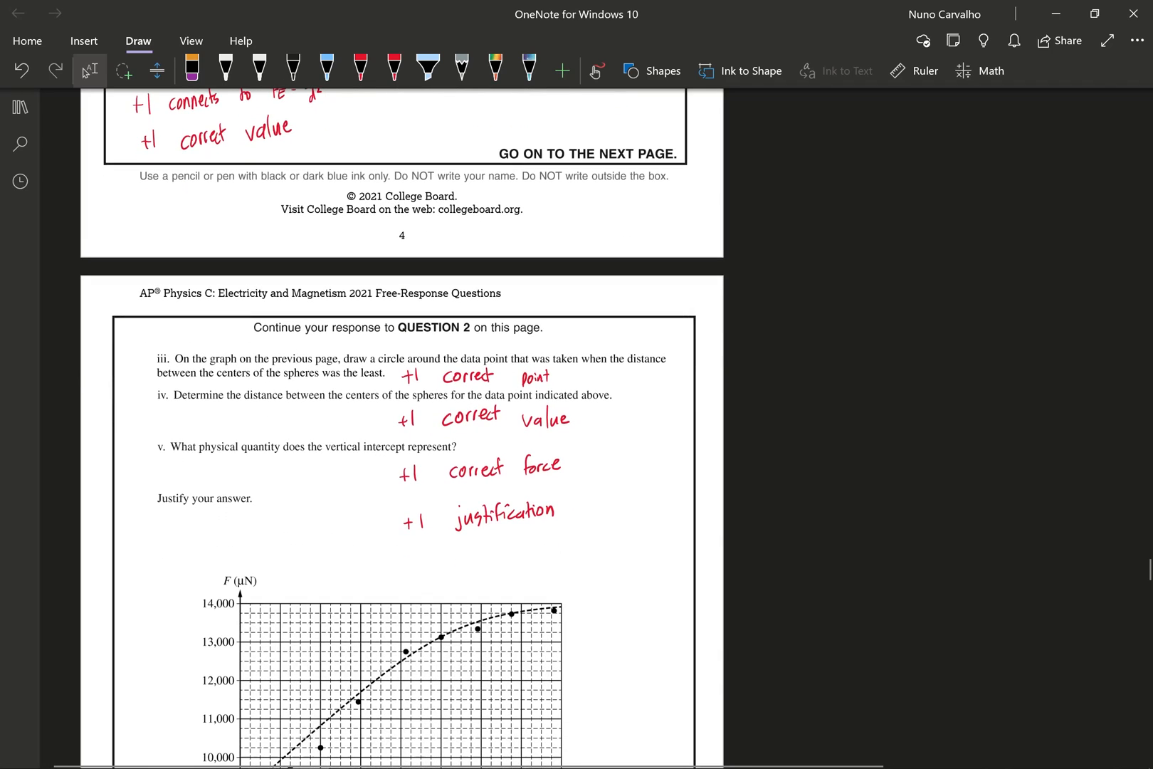
pyautogui.scroll(-3)
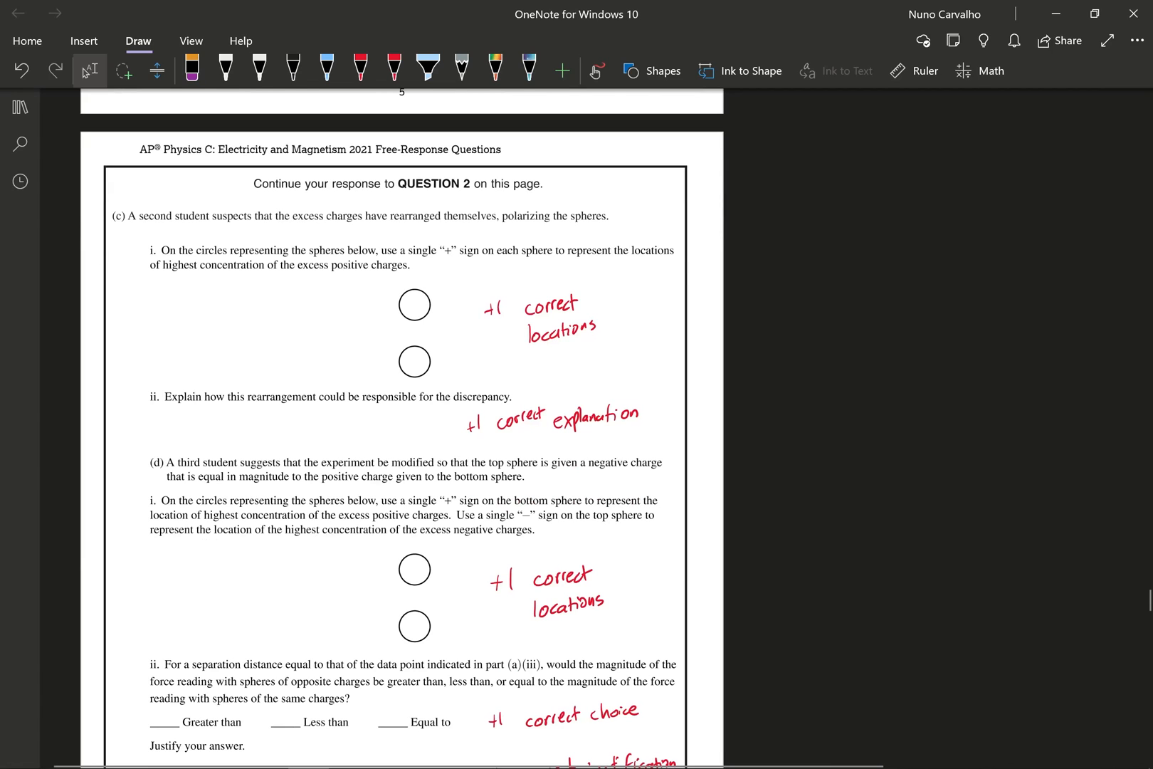
pyautogui.scroll(-3)
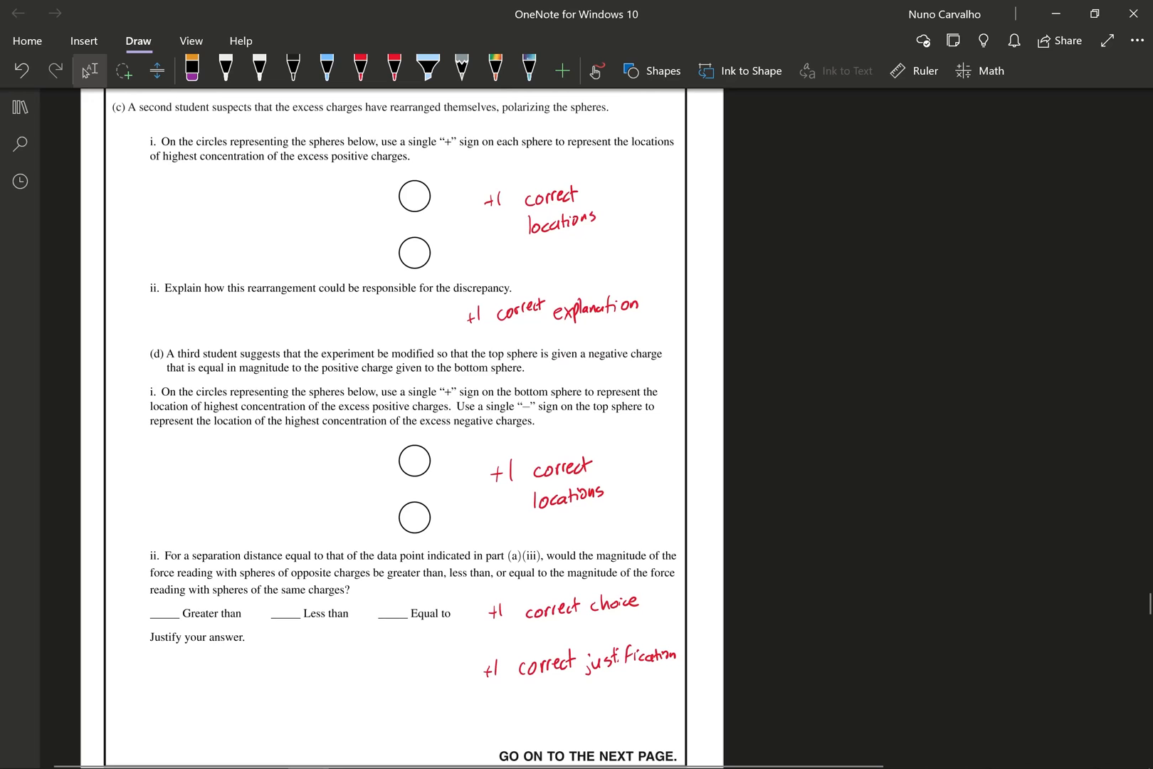
pyautogui.scroll(-3)
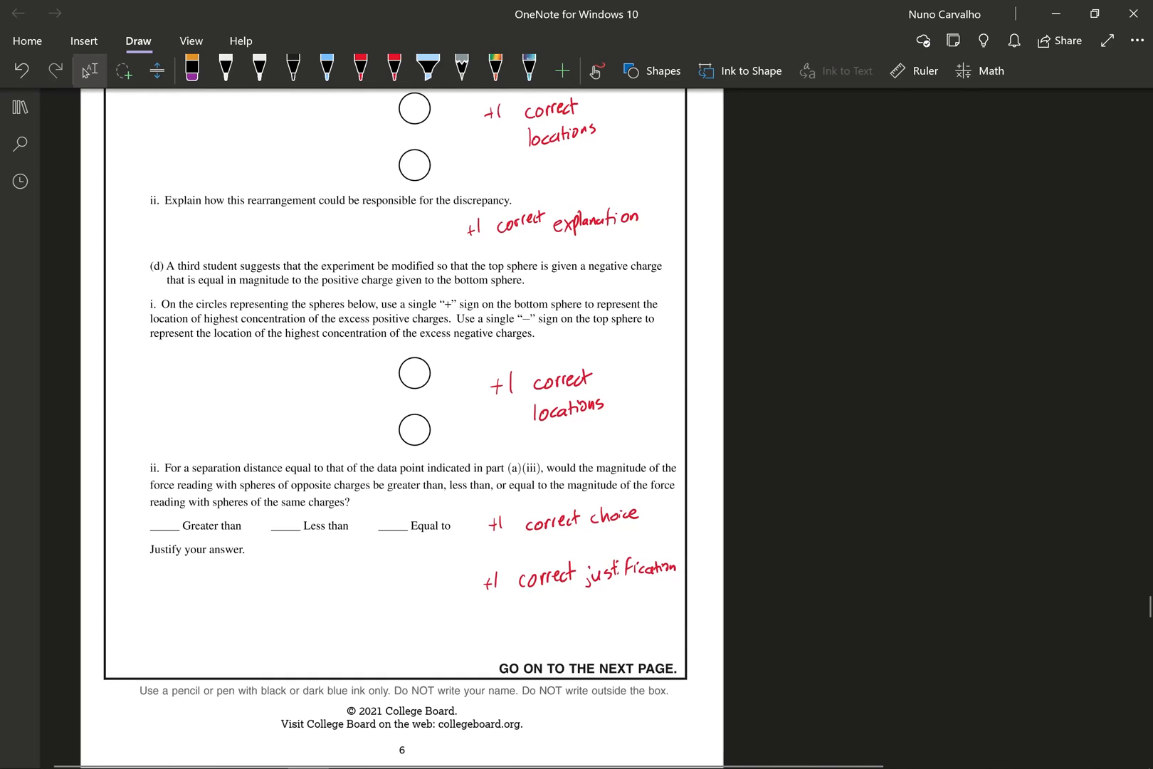
pyautogui.scroll(-3)
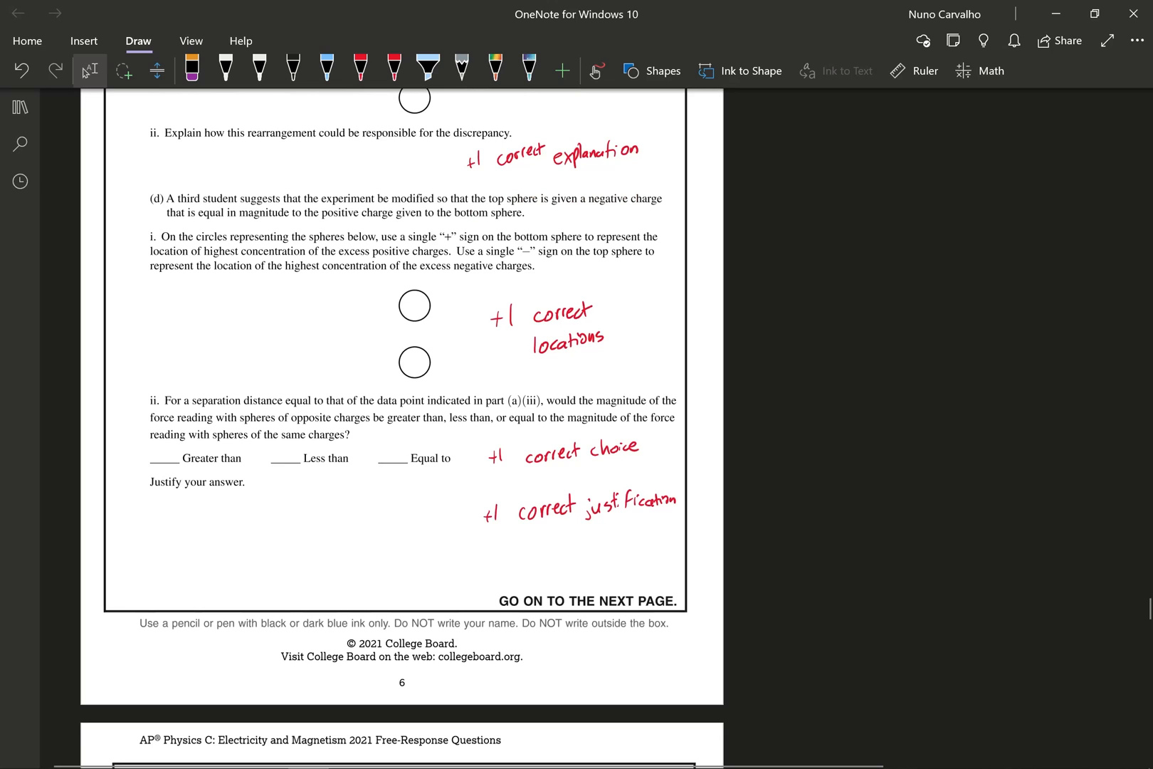
pyautogui.scroll(-3)
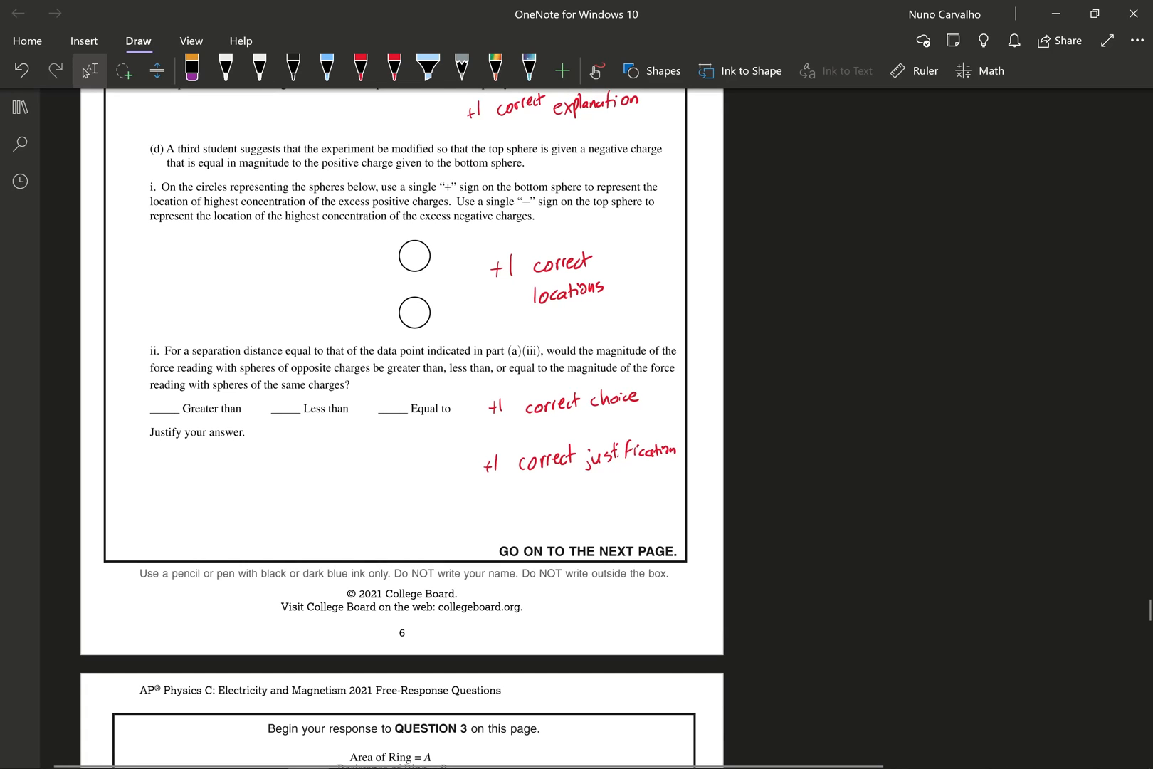
pyautogui.scroll(-3)
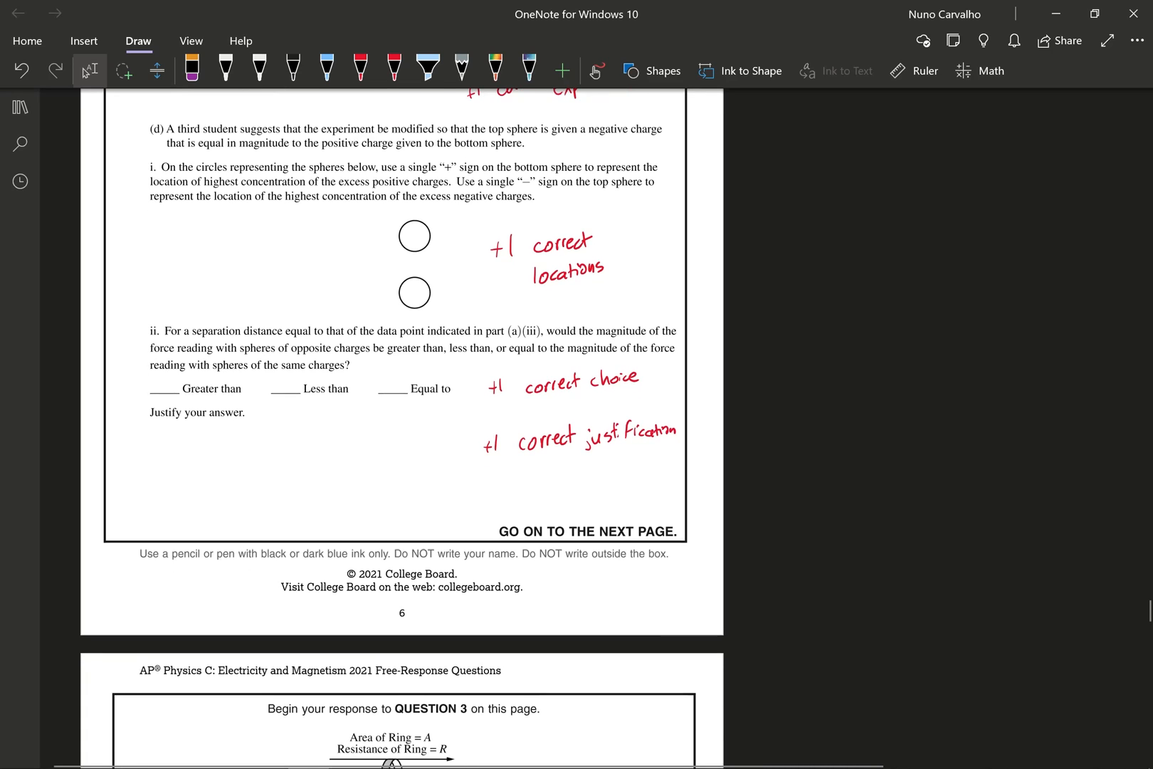
pyautogui.scroll(-3)
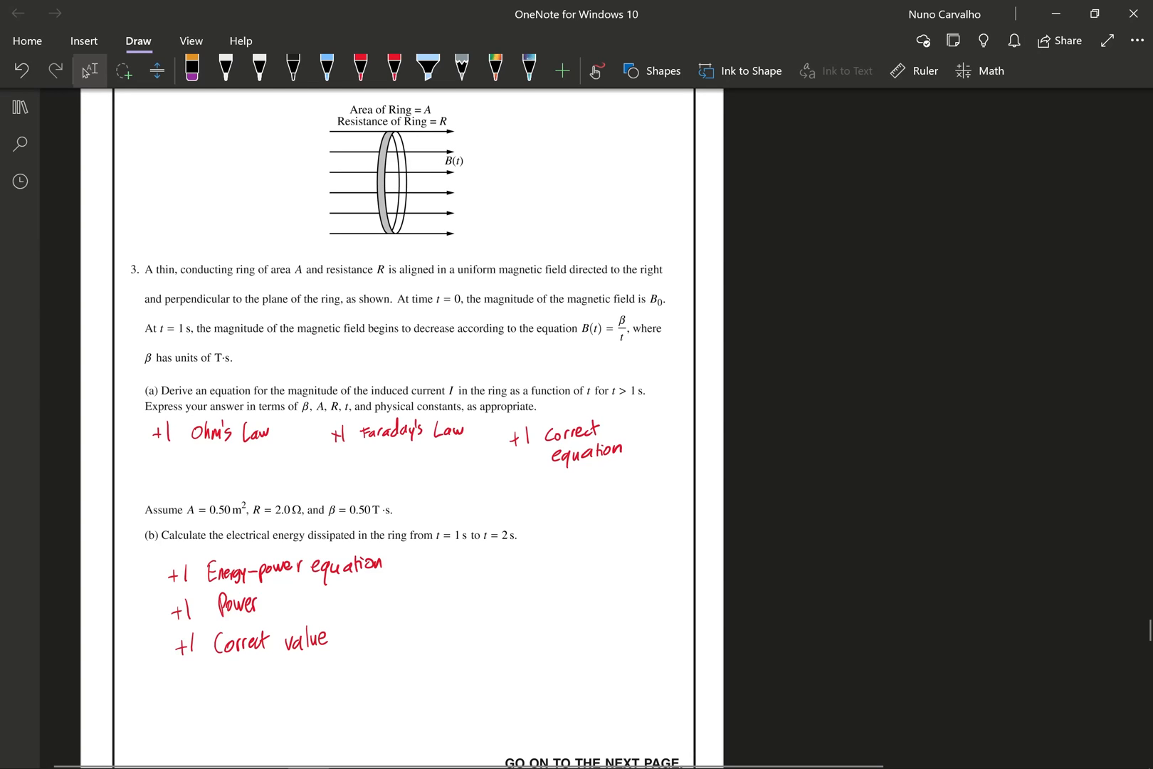
pyautogui.scroll(-3)
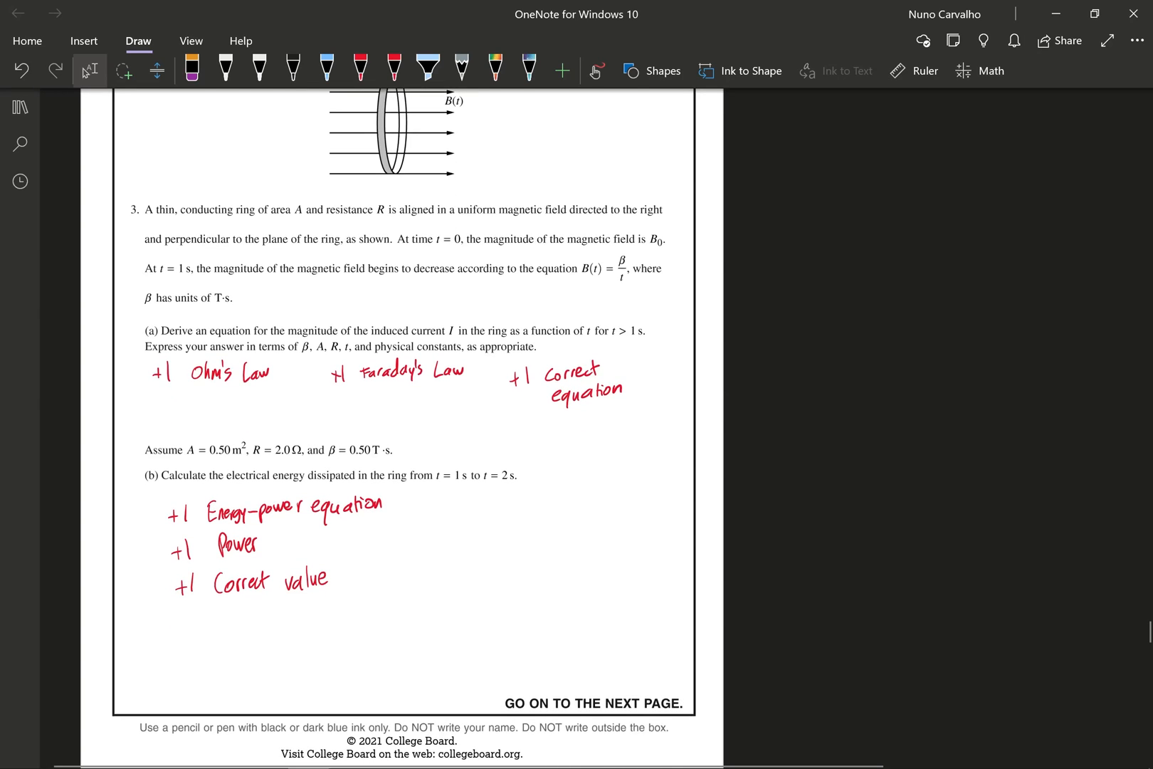
pyautogui.scroll(-3)
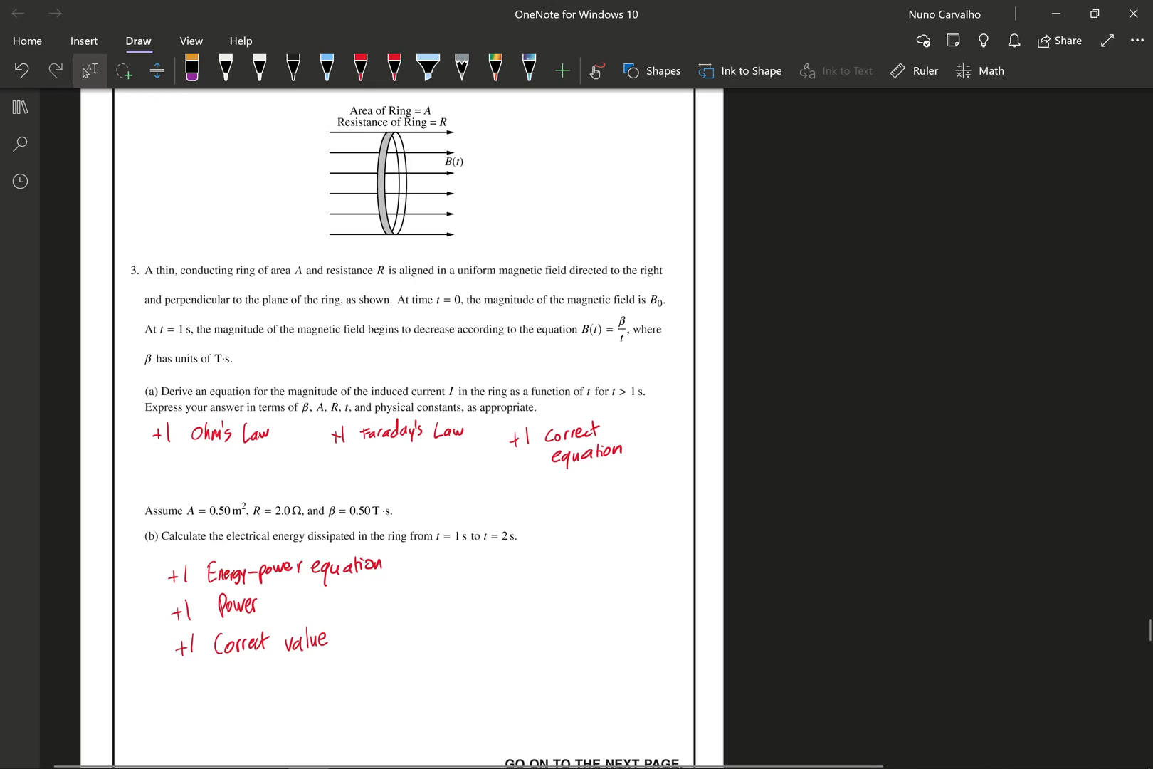
pyautogui.scroll(-3)
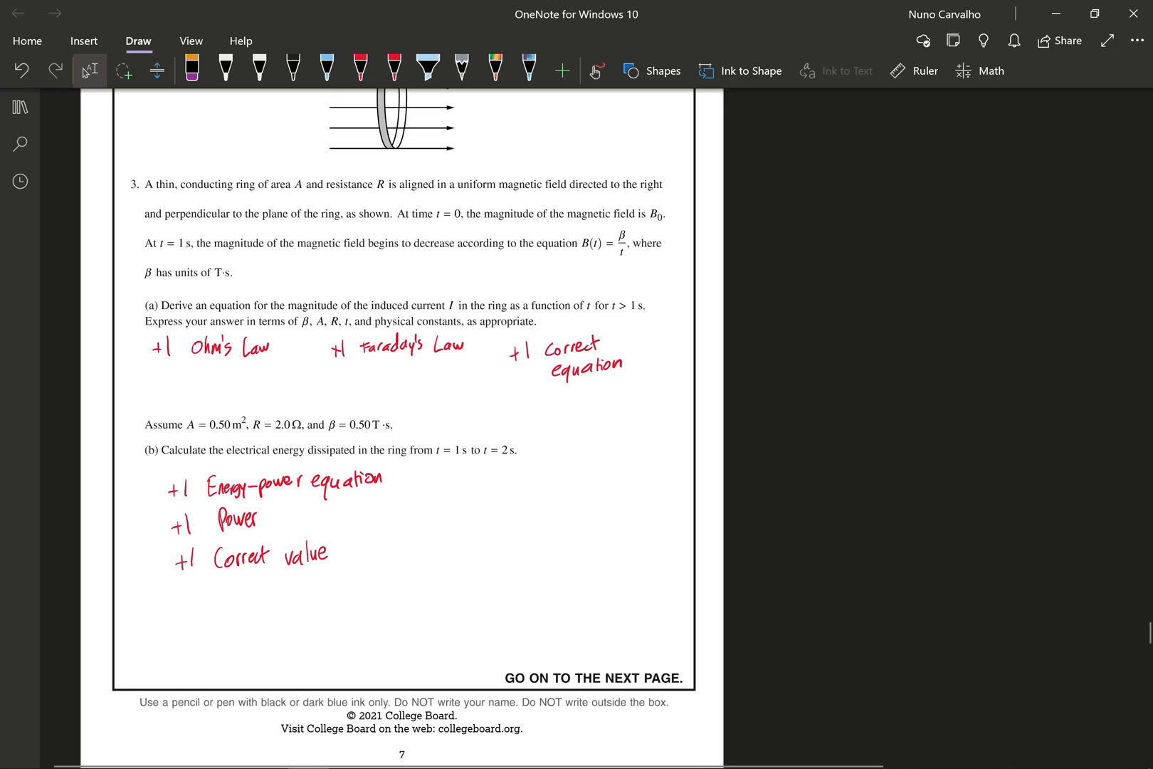
pyautogui.scroll(-3)
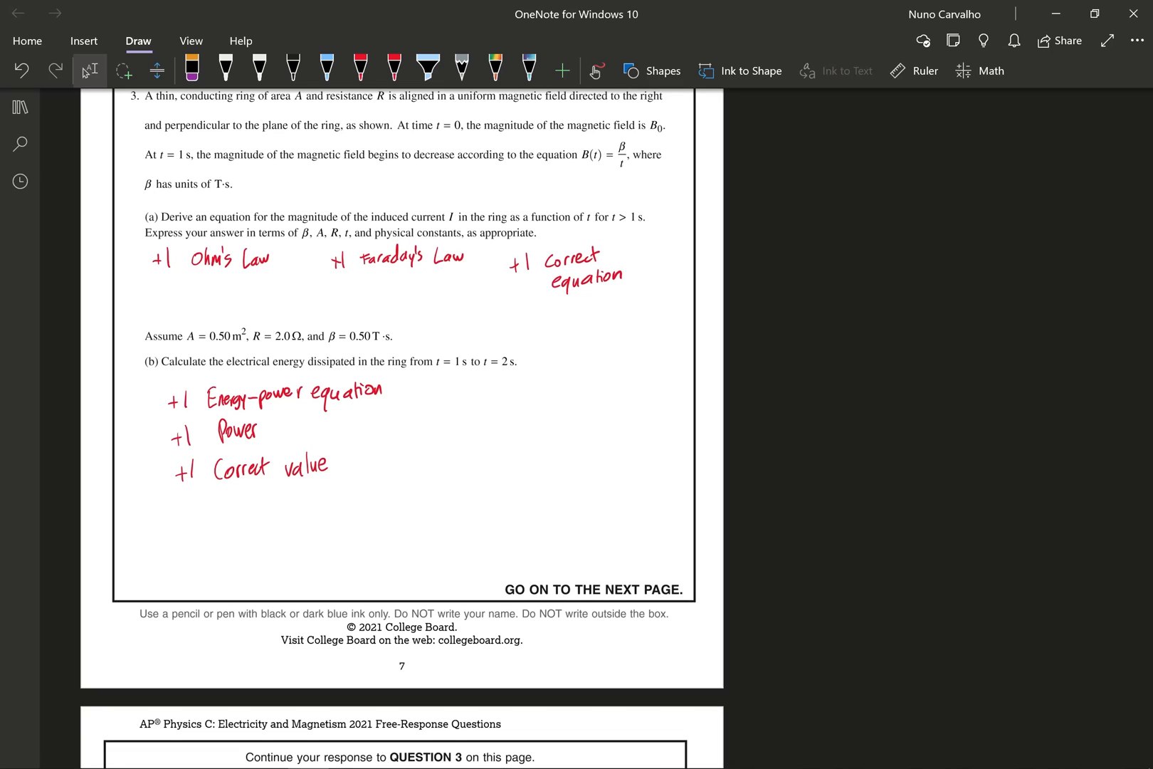
pyautogui.scroll(-3)
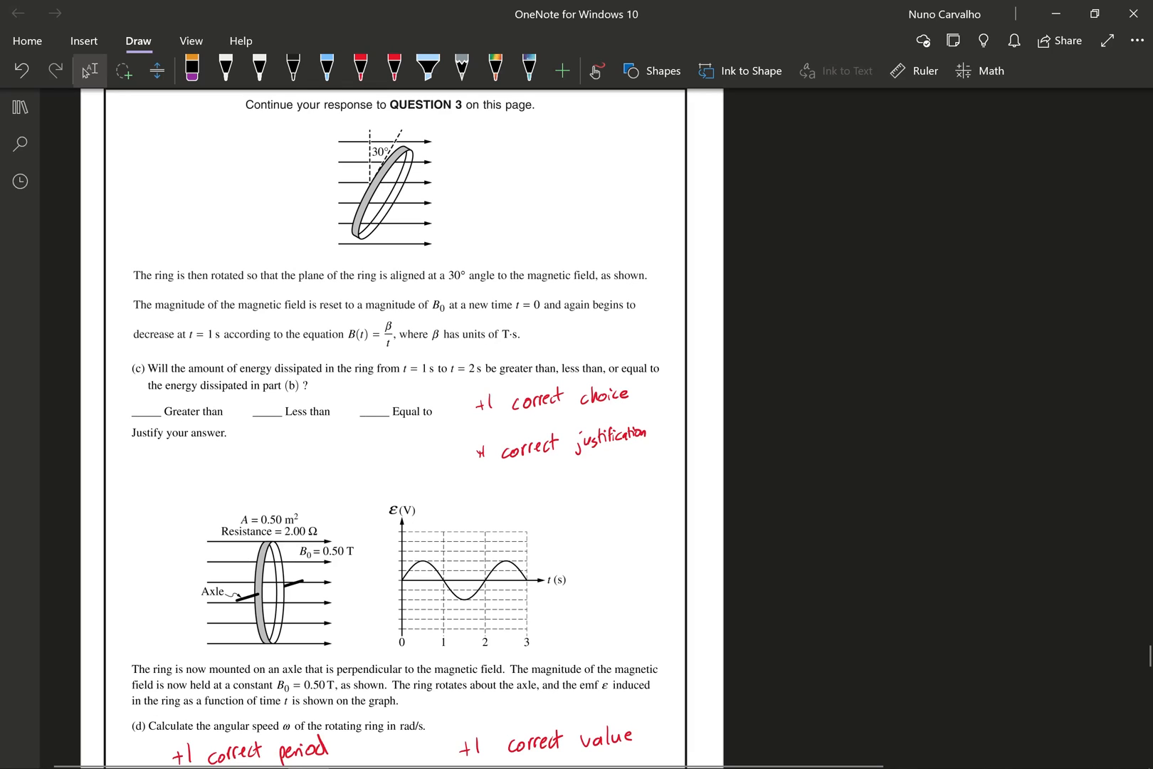
pyautogui.scroll(-3)
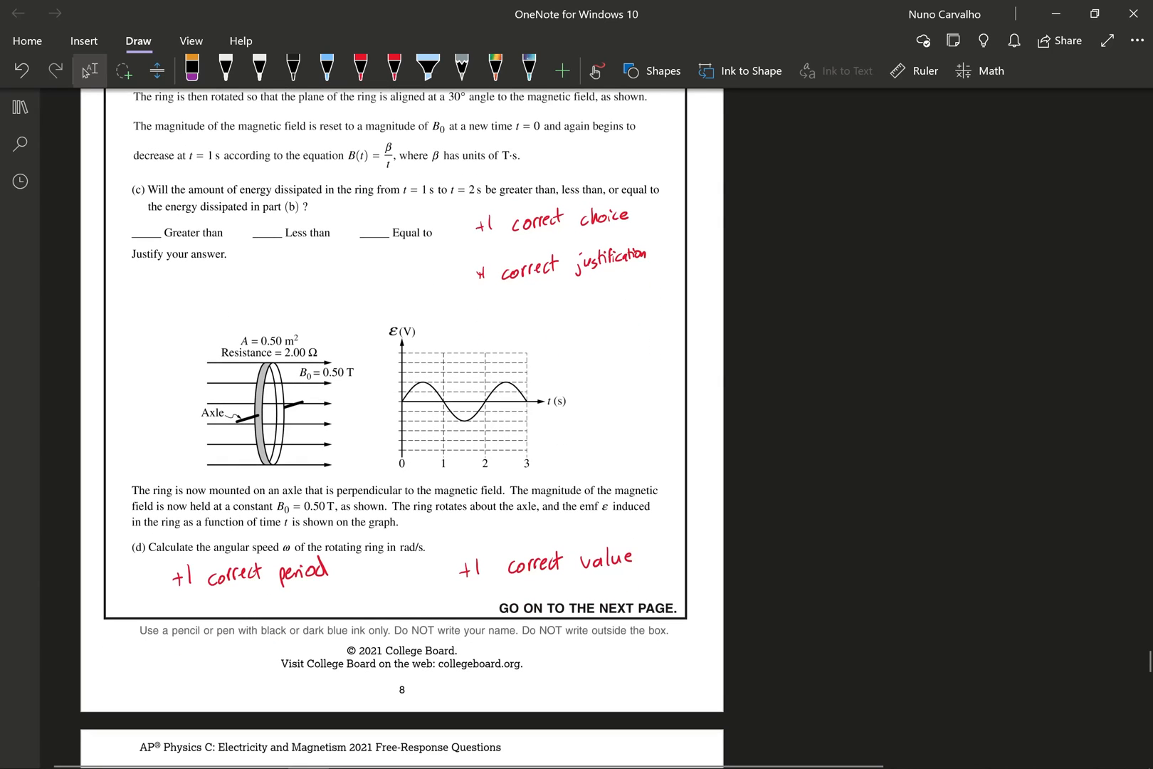
pyautogui.scroll(-3)
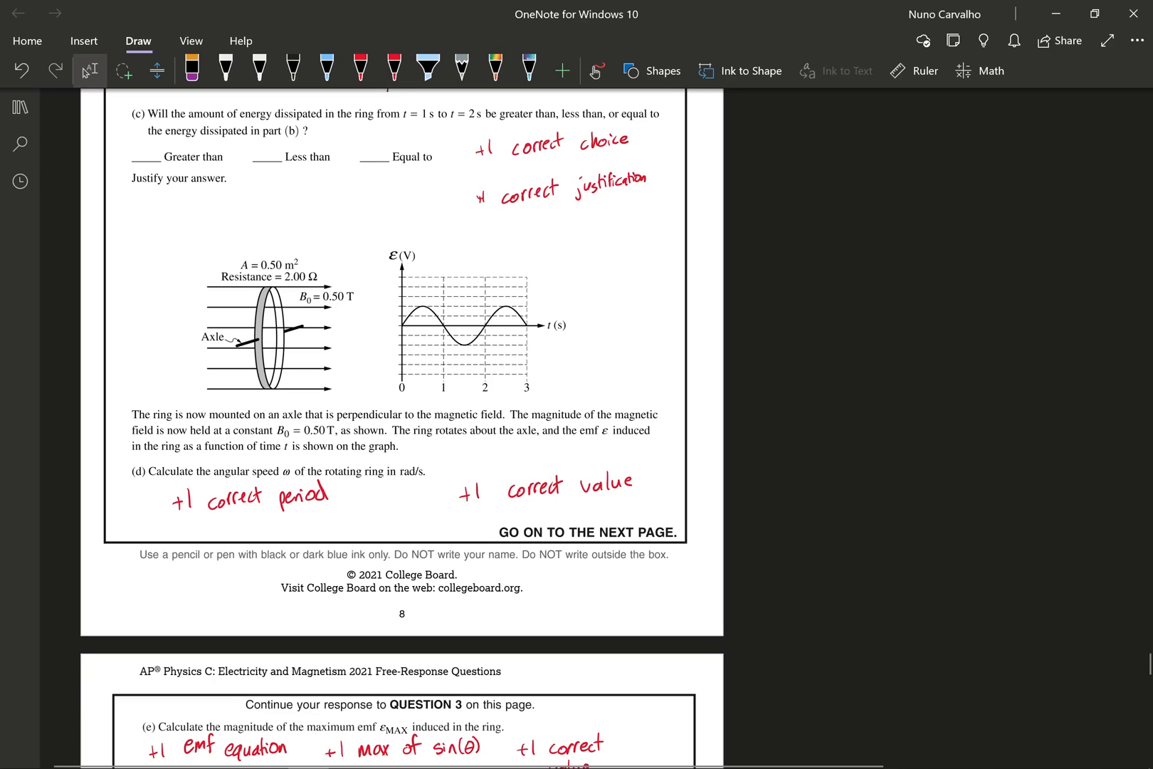
pyautogui.scroll(-3)
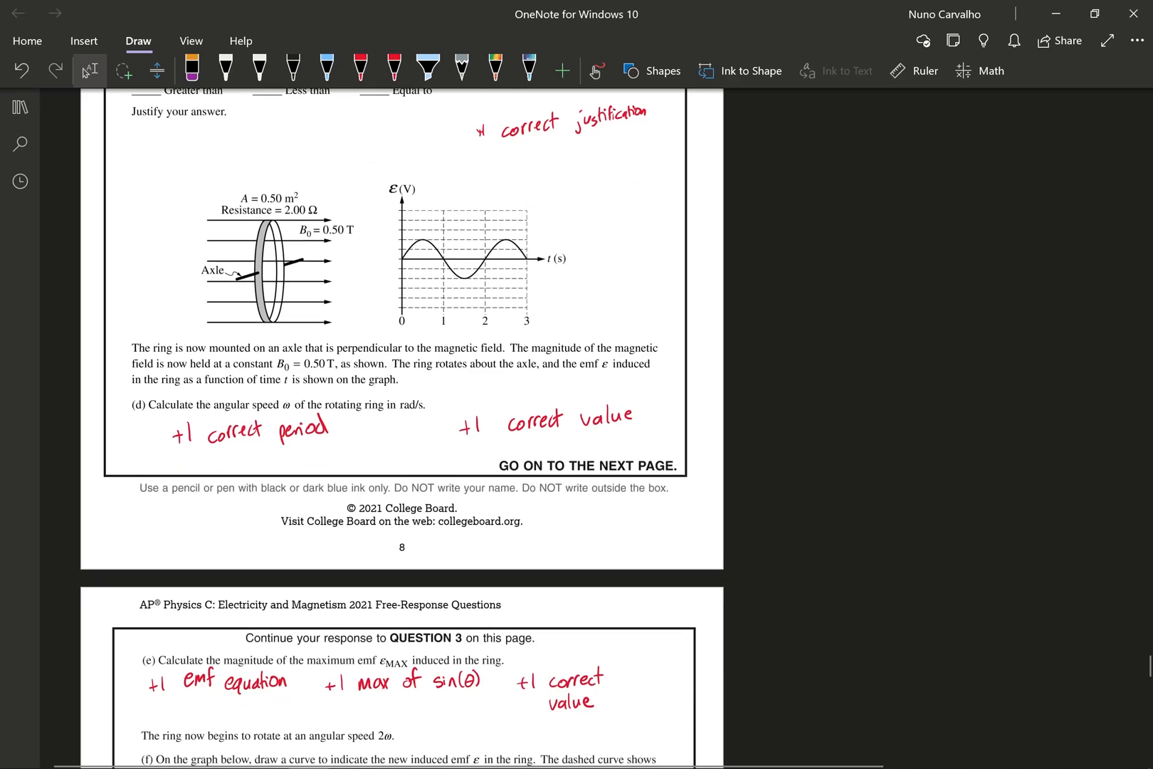
pyautogui.scroll(-3)
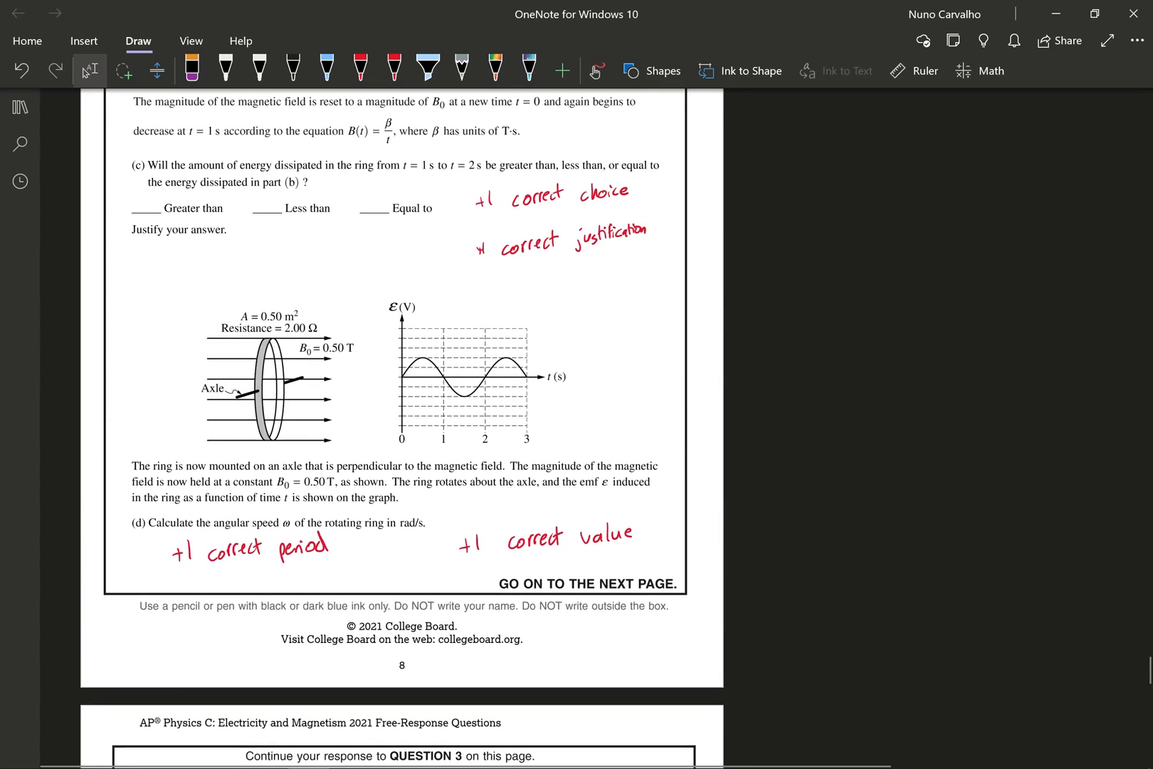
pyautogui.scroll(-3)
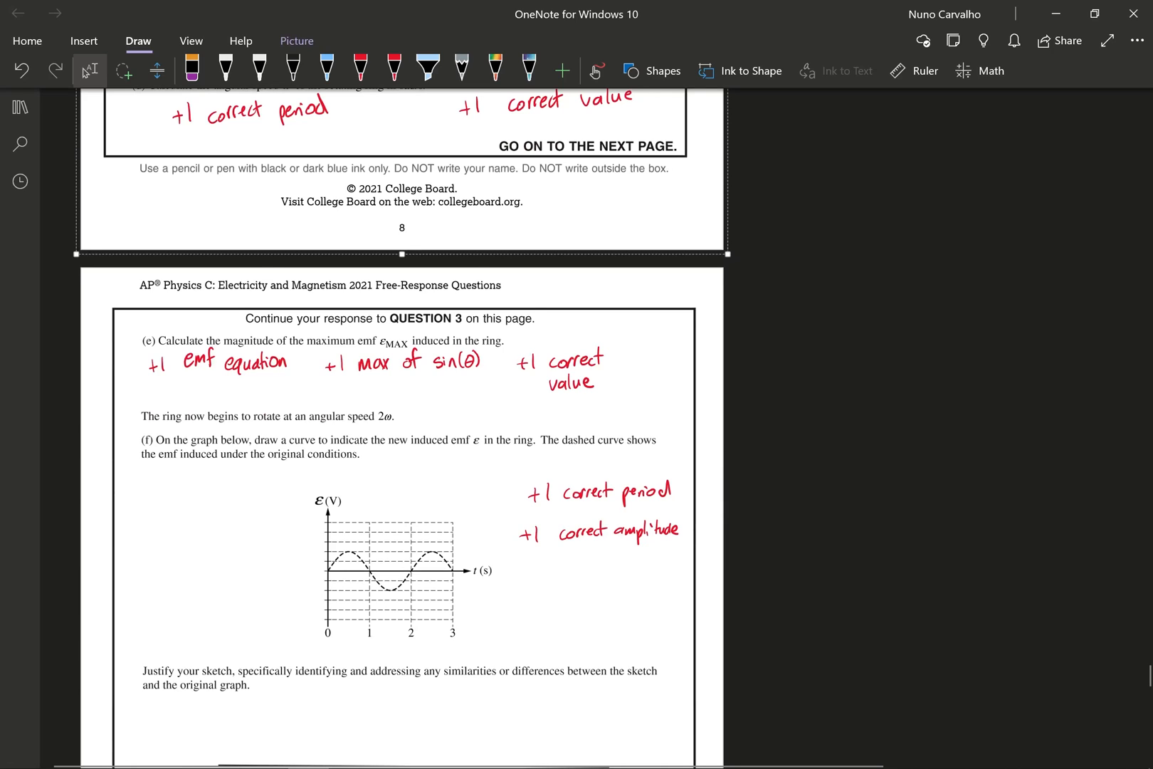
pyautogui.scroll(-3)
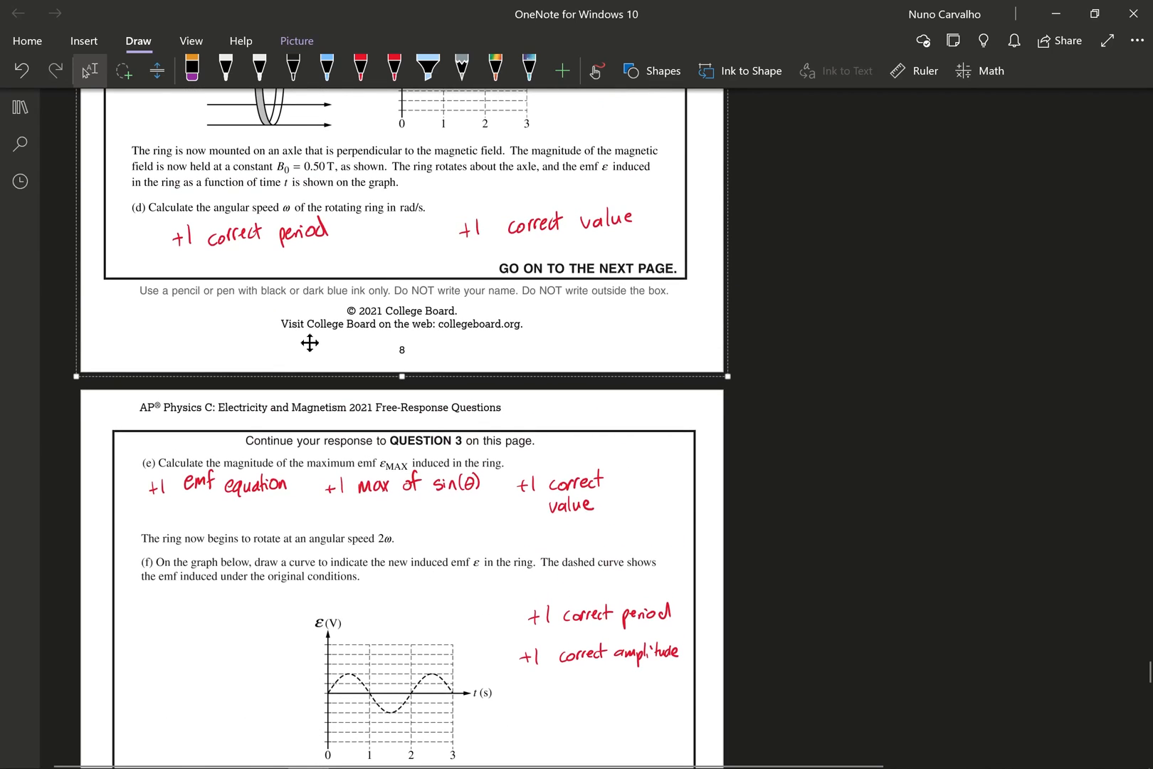
pyautogui.scroll(-3)
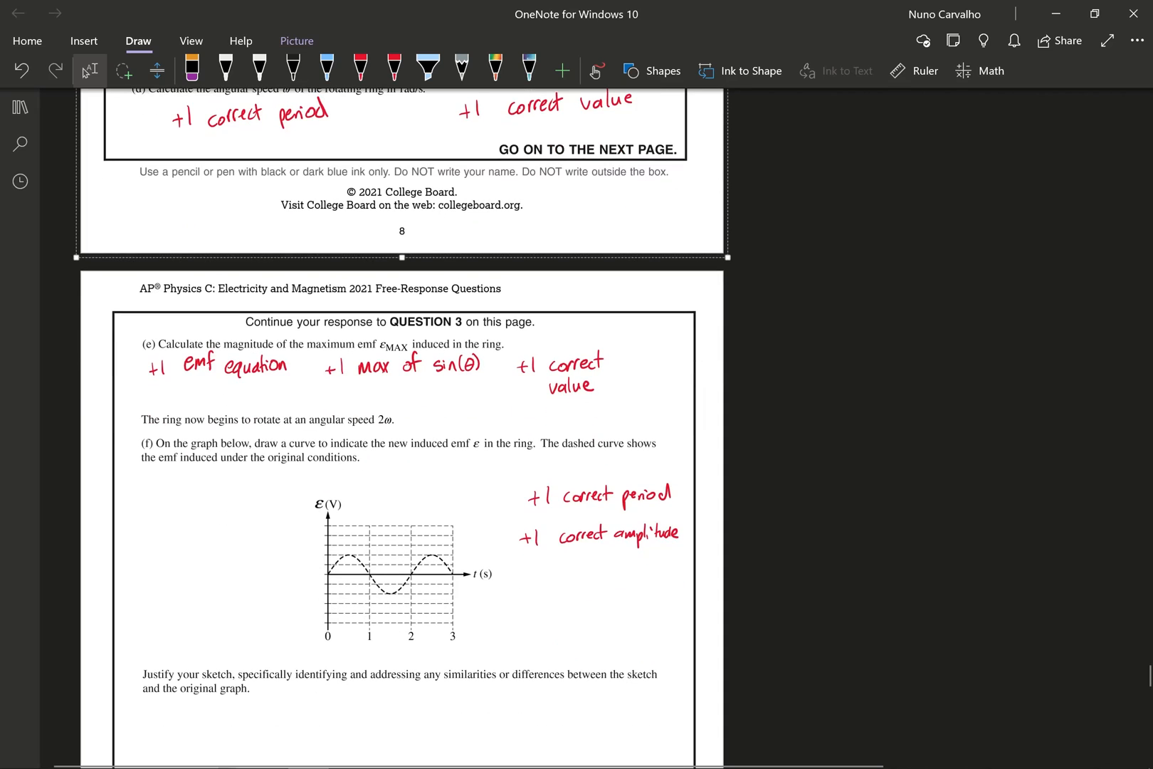
pyautogui.scroll(-3)
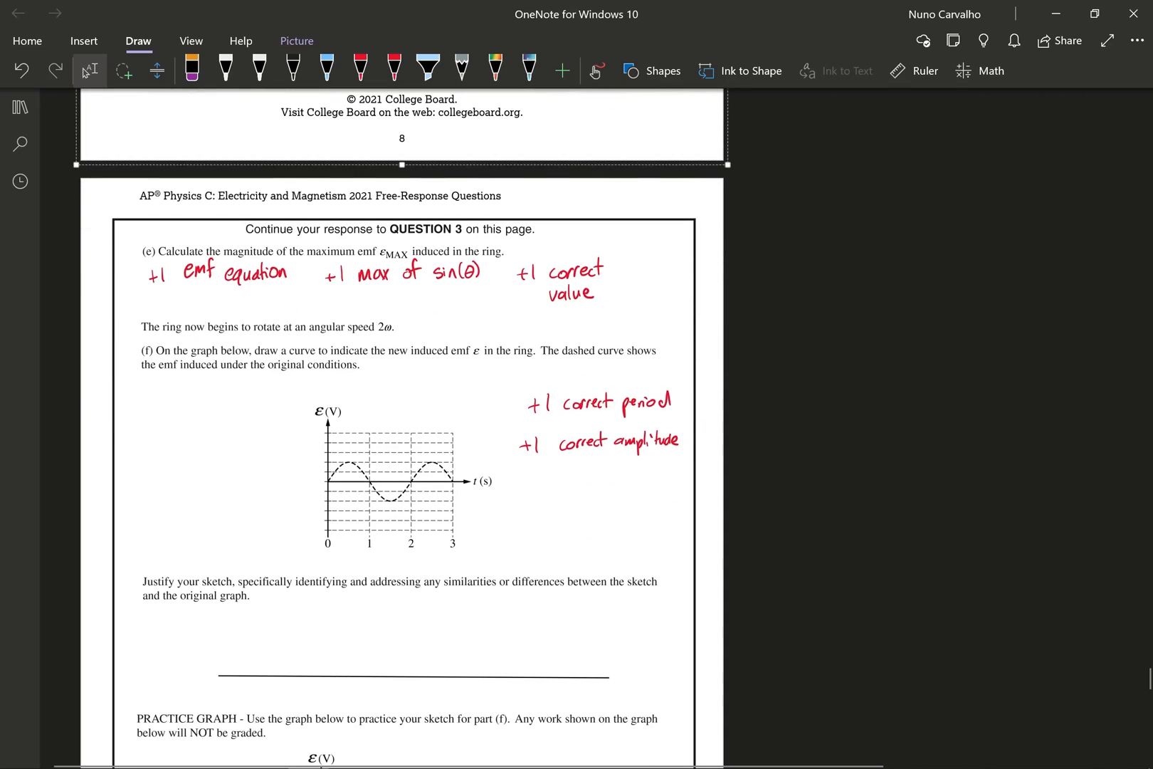
pyautogui.scroll(-3)
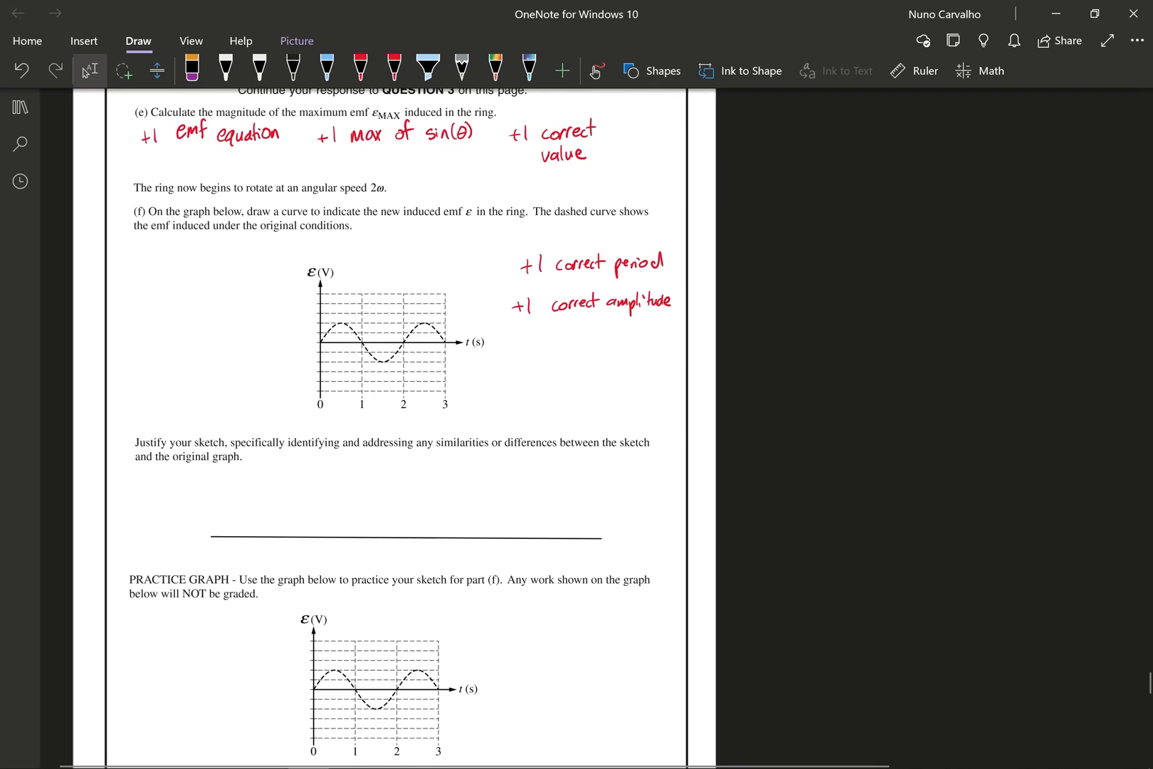
pyautogui.scroll(-3)
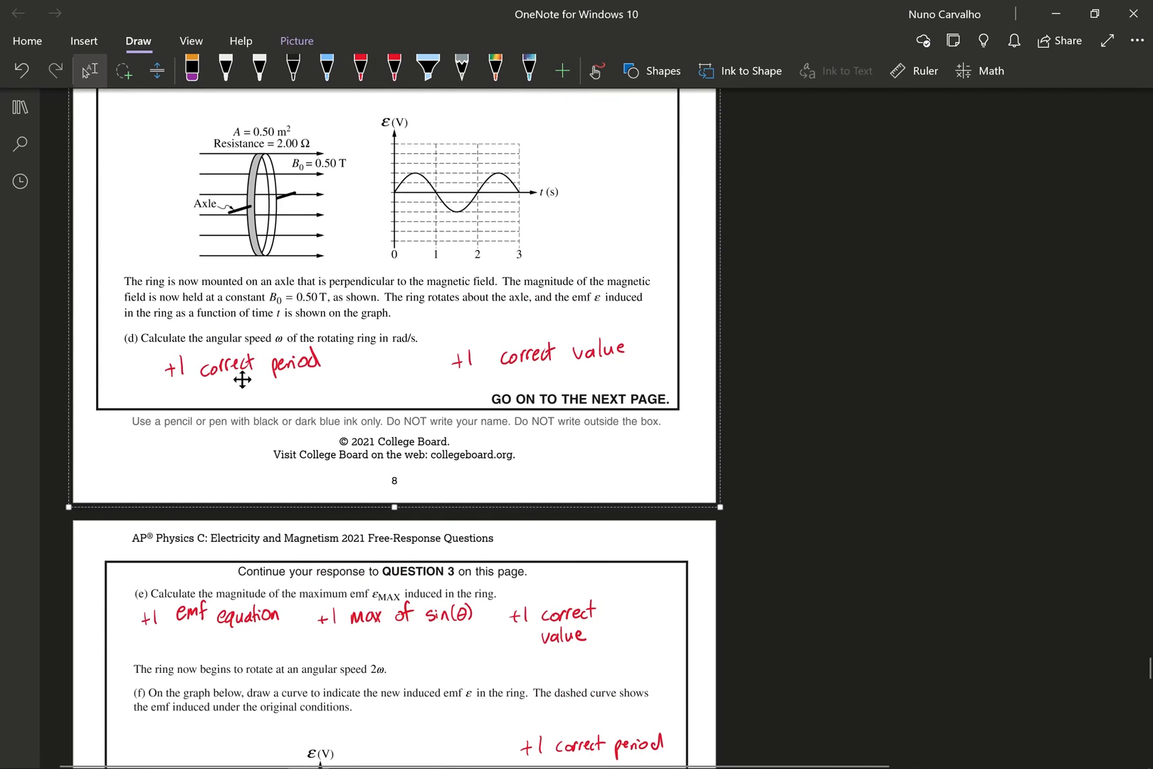
pyautogui.scroll(-3)
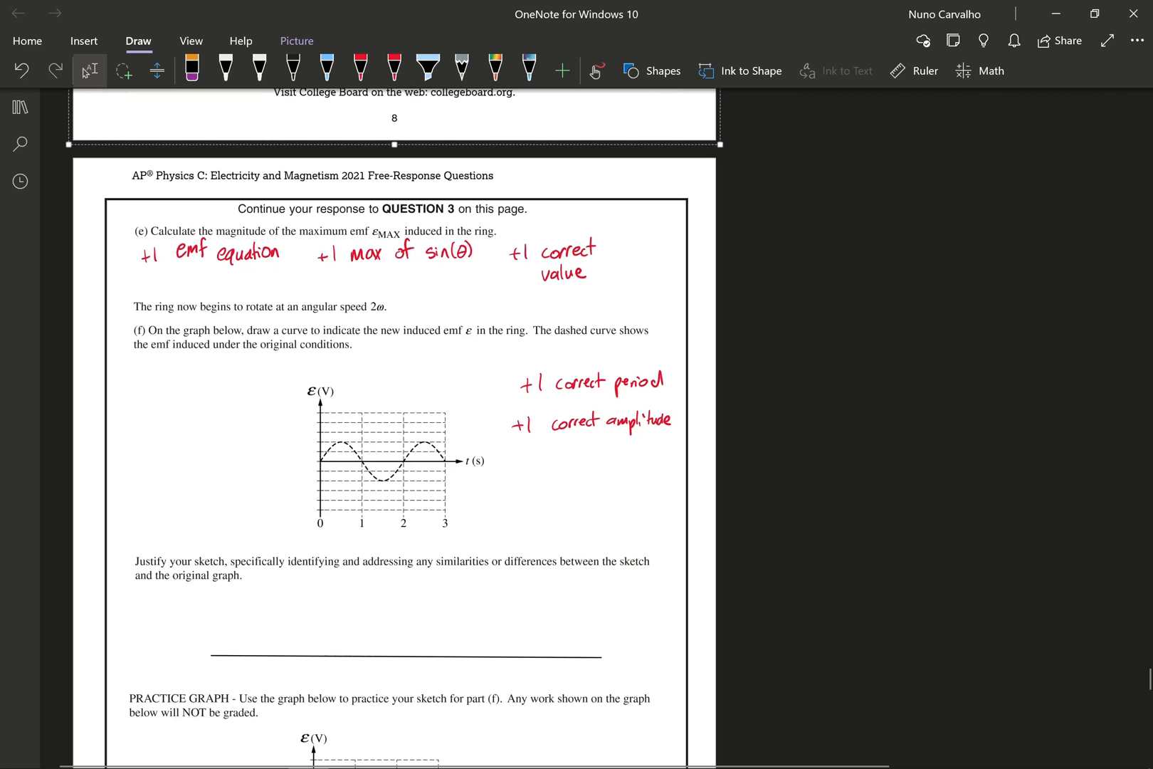
pyautogui.scroll(-3)
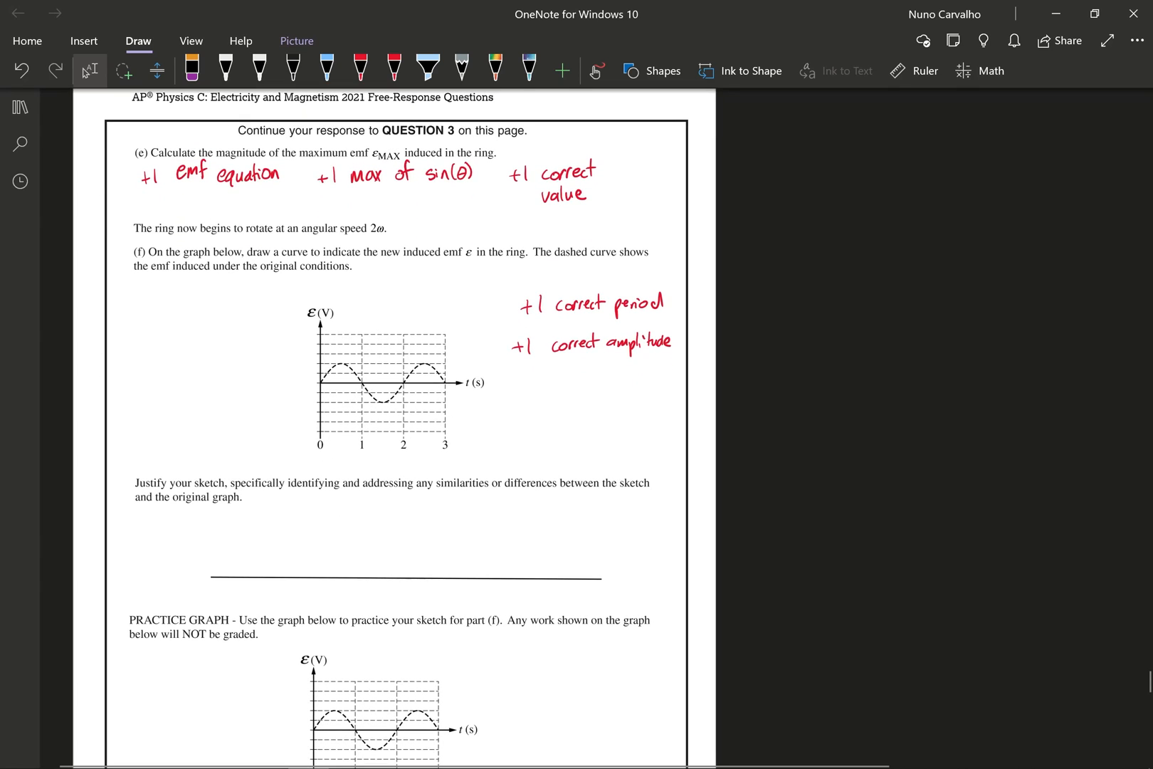